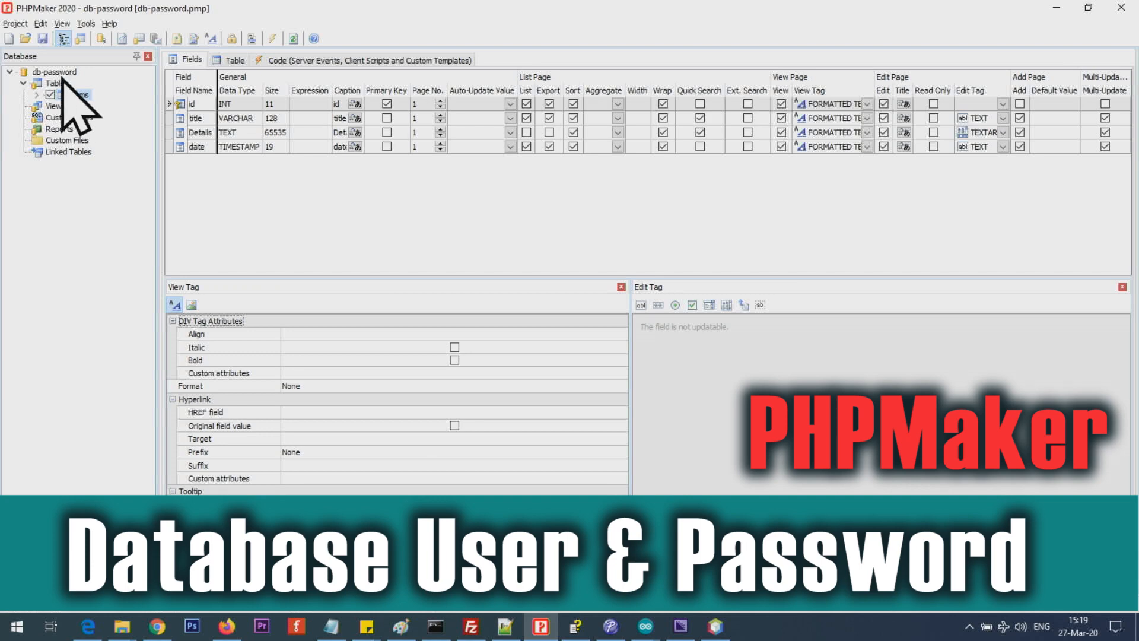
Reconnect the db-password project to MySQL on localhost and dismiss the 'not altered' notice.
left_click(54, 71)
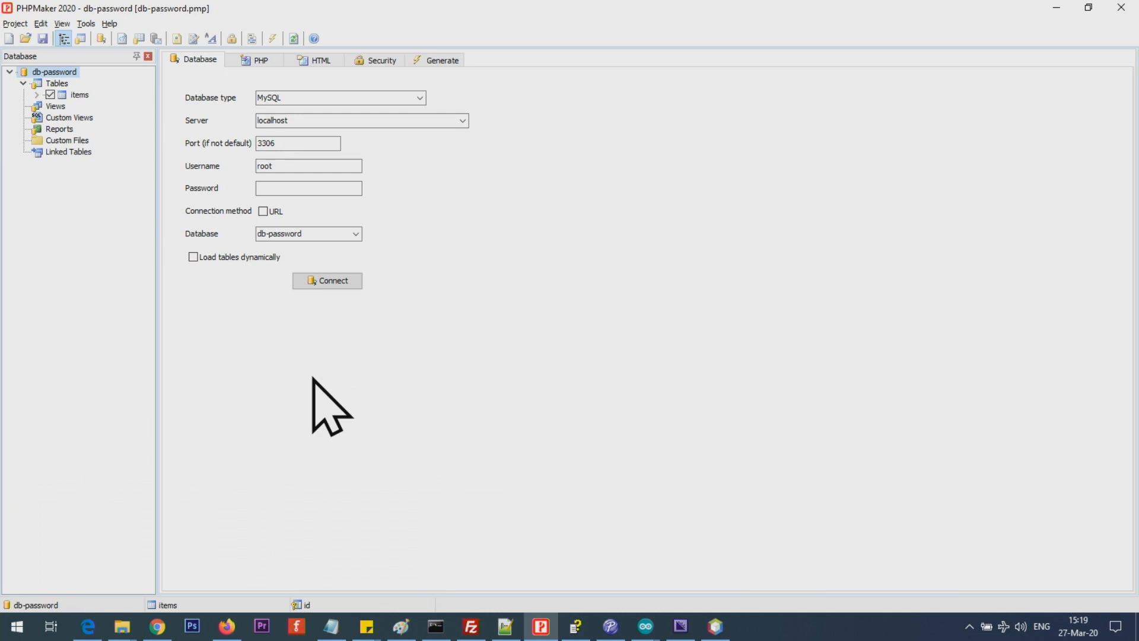
mouse_move(405, 316)
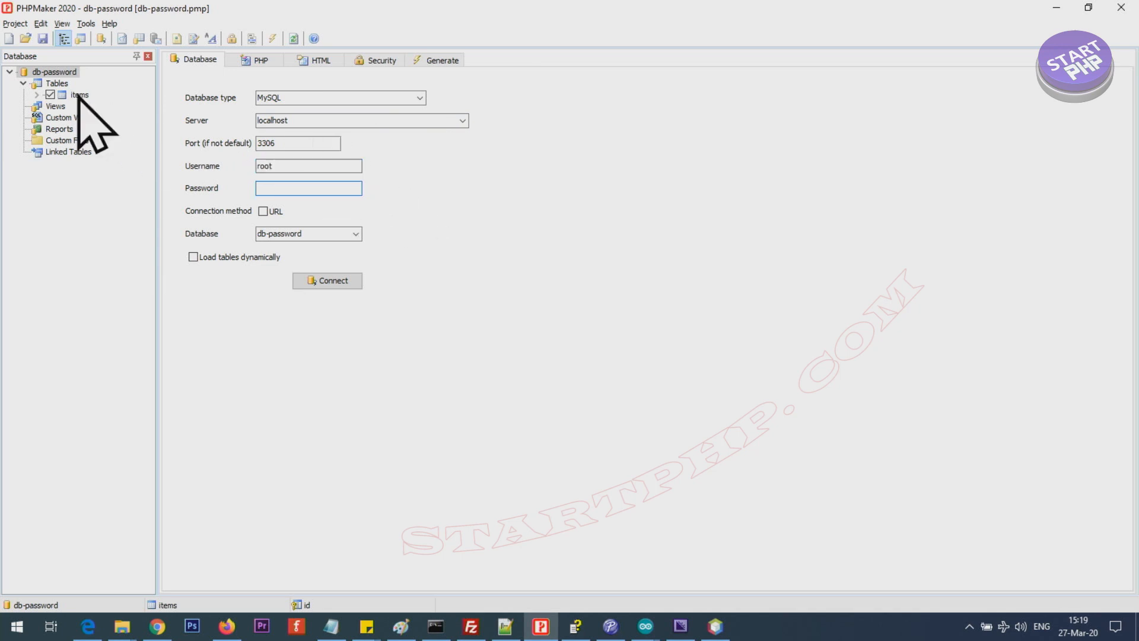
left_click(327, 280)
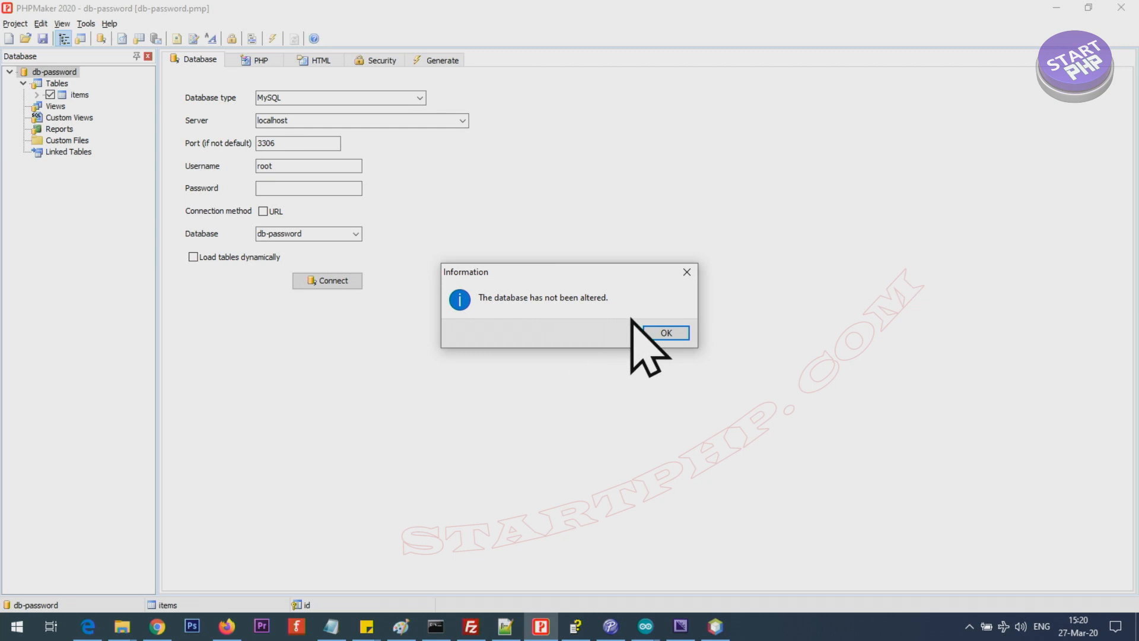
left_click(664, 333)
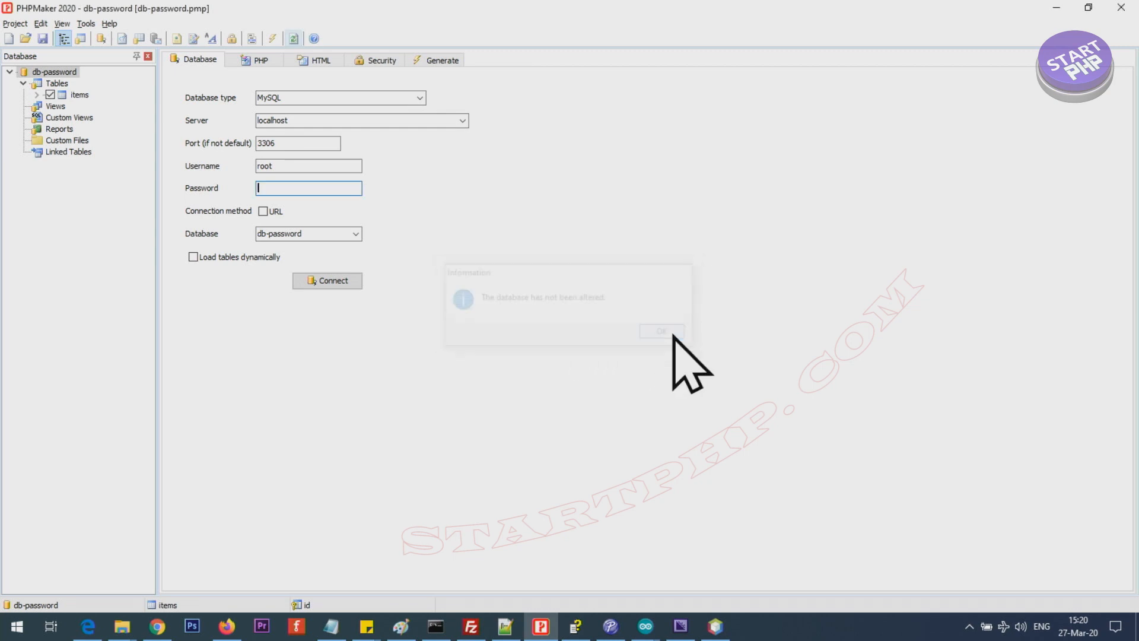
left_click(78, 94)
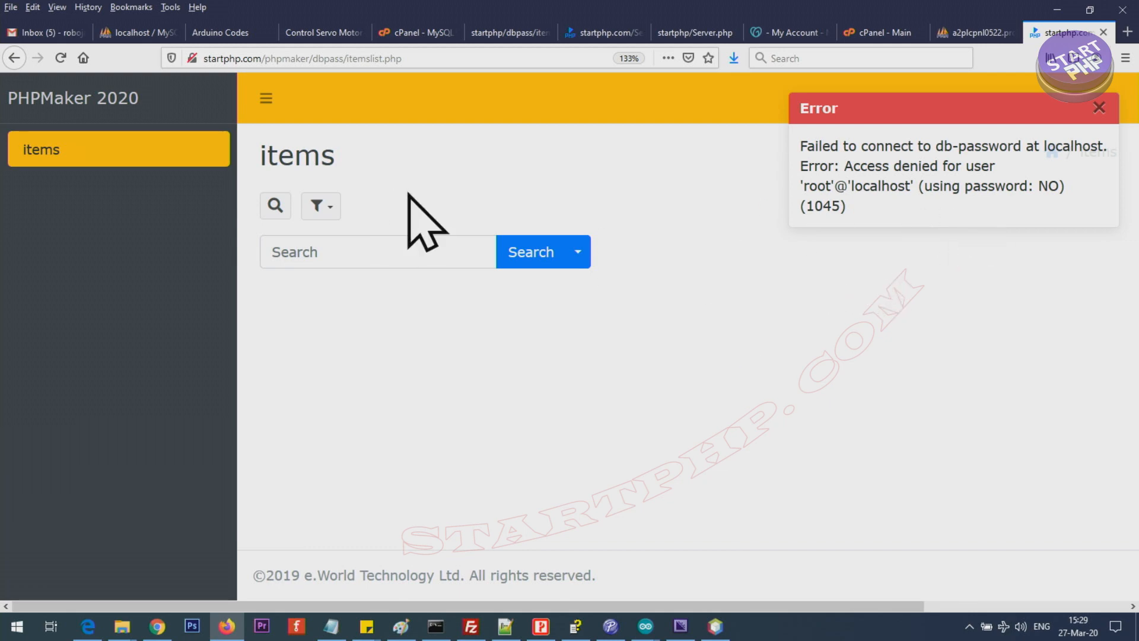
mouse_move(868, 233)
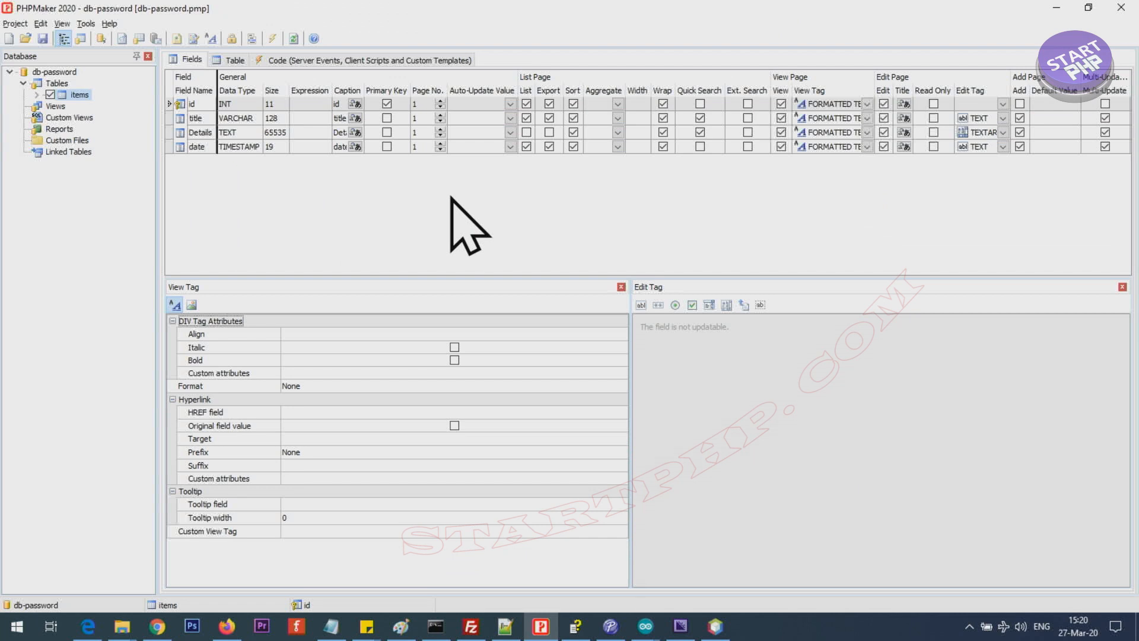
mouse_move(465, 221)
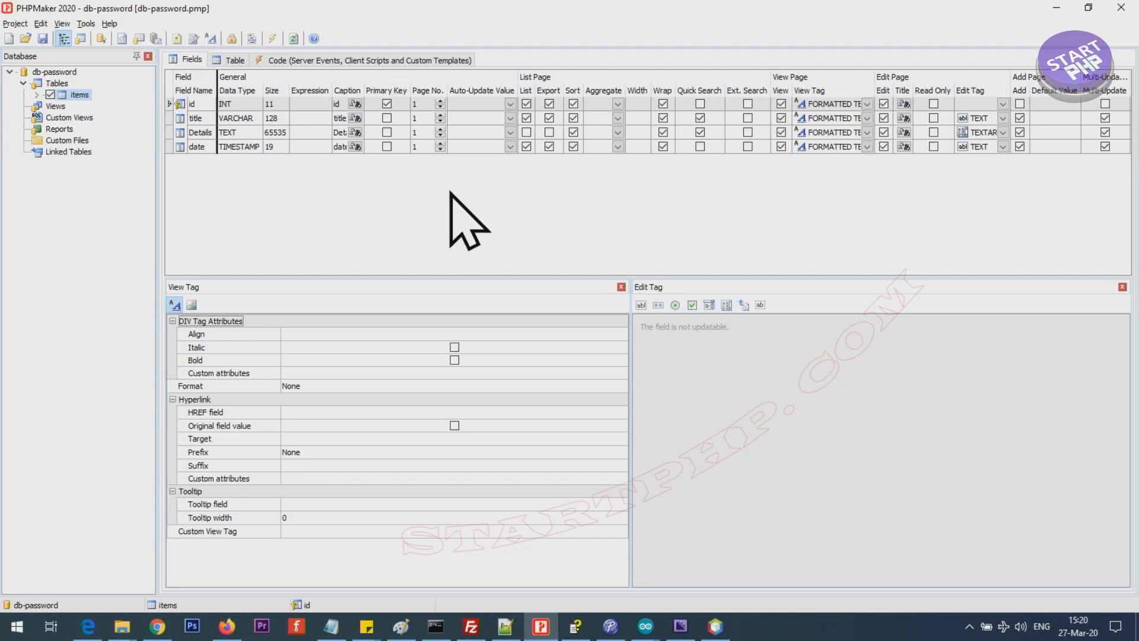
mouse_move(491, 218)
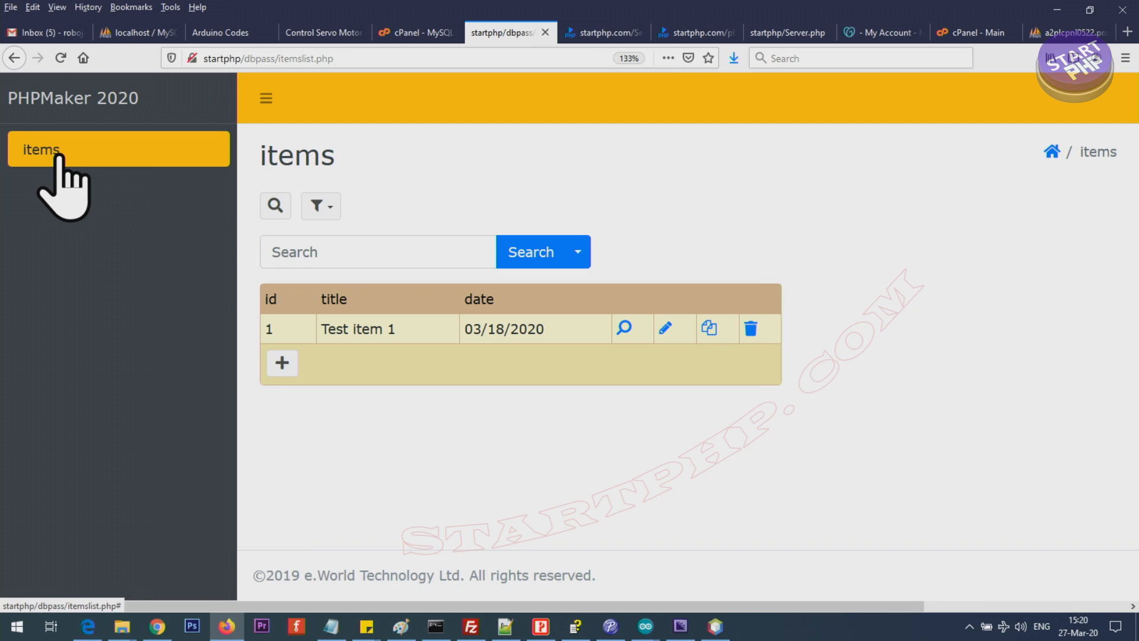
mouse_move(650, 367)
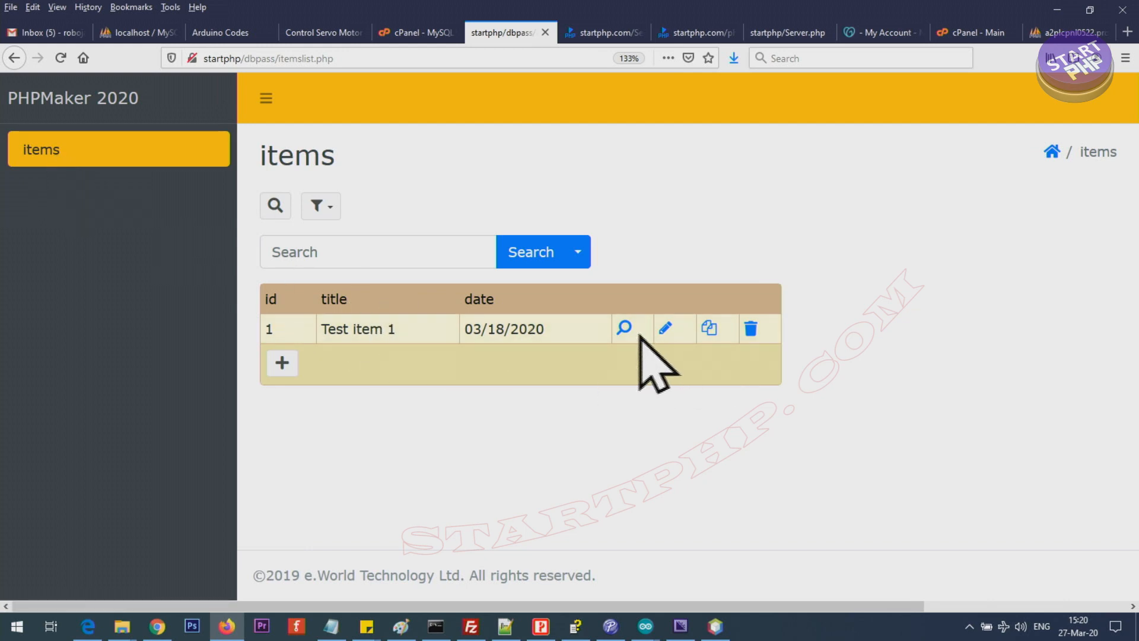
View Test item 1 locally, then select the uploaded site's access-denied error text.
left_click(622, 327)
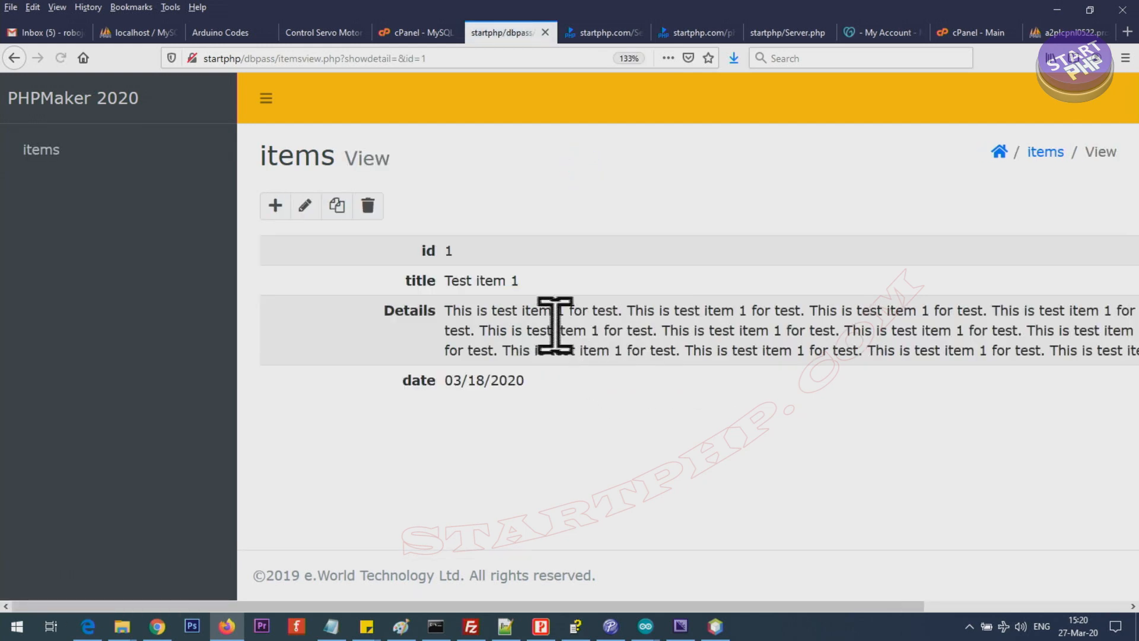
mouse_move(465, 280)
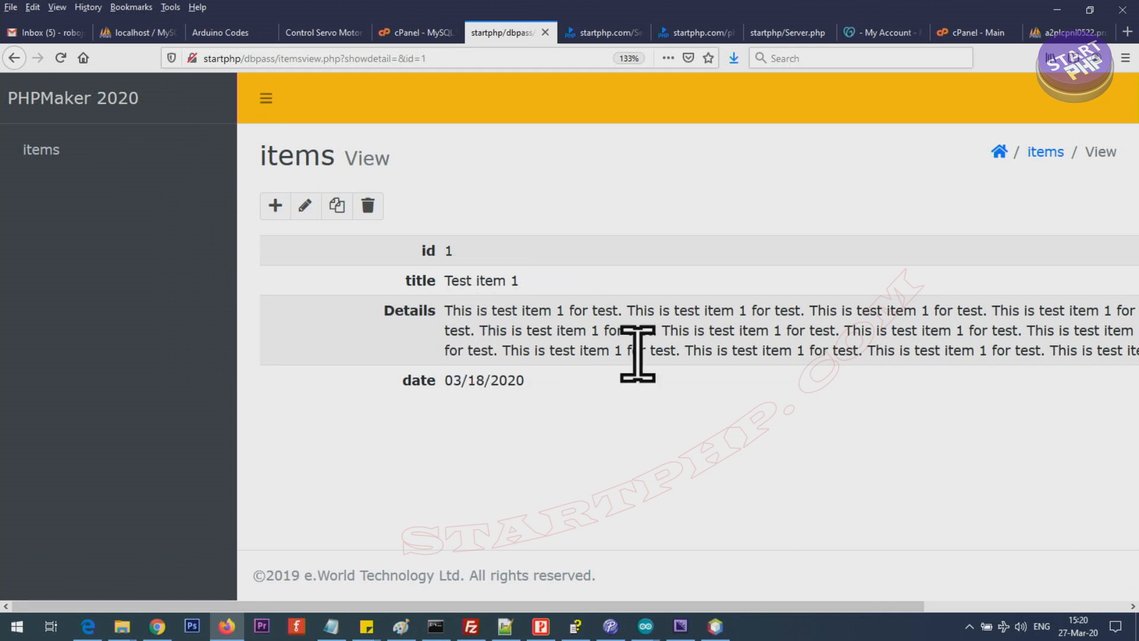
left_click(312, 58)
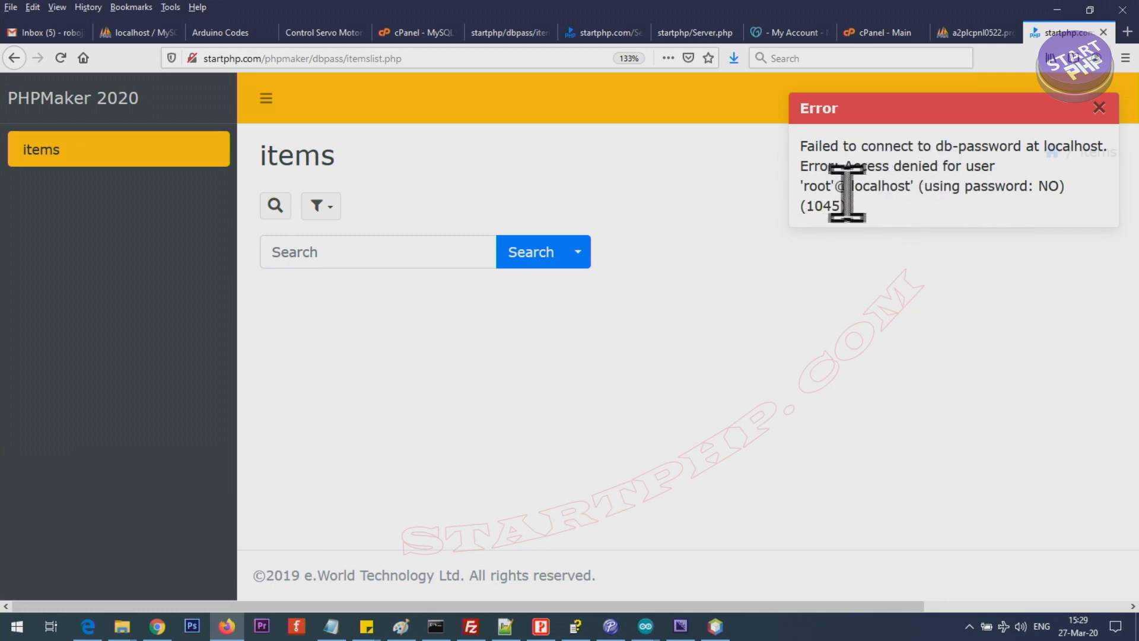
mouse_move(952, 185)
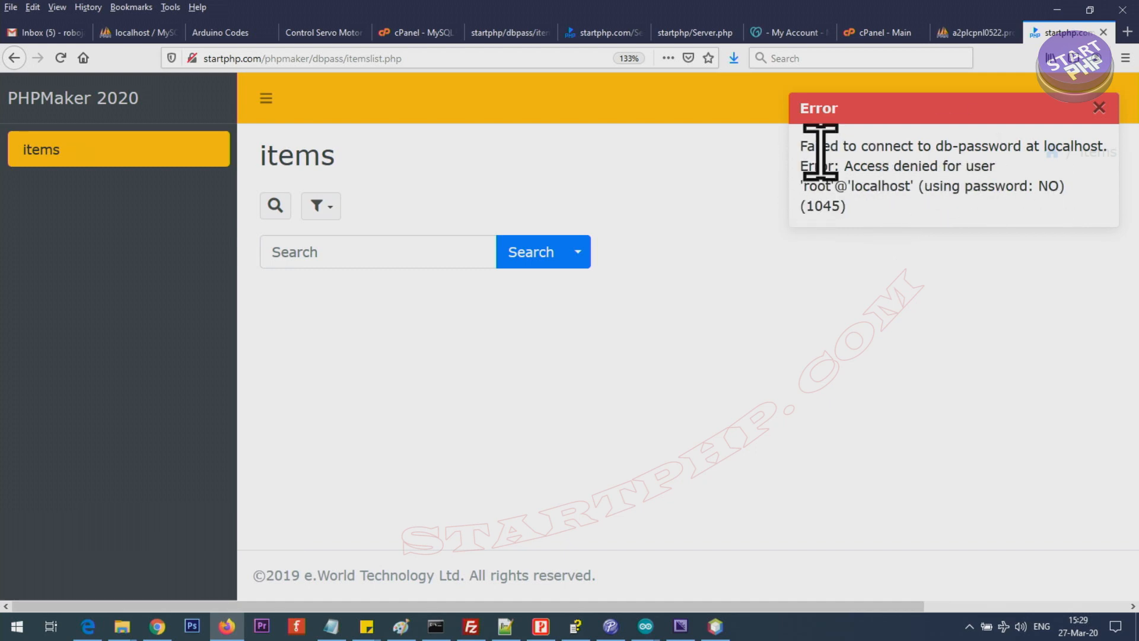
left_click_drag(818, 145, 966, 165)
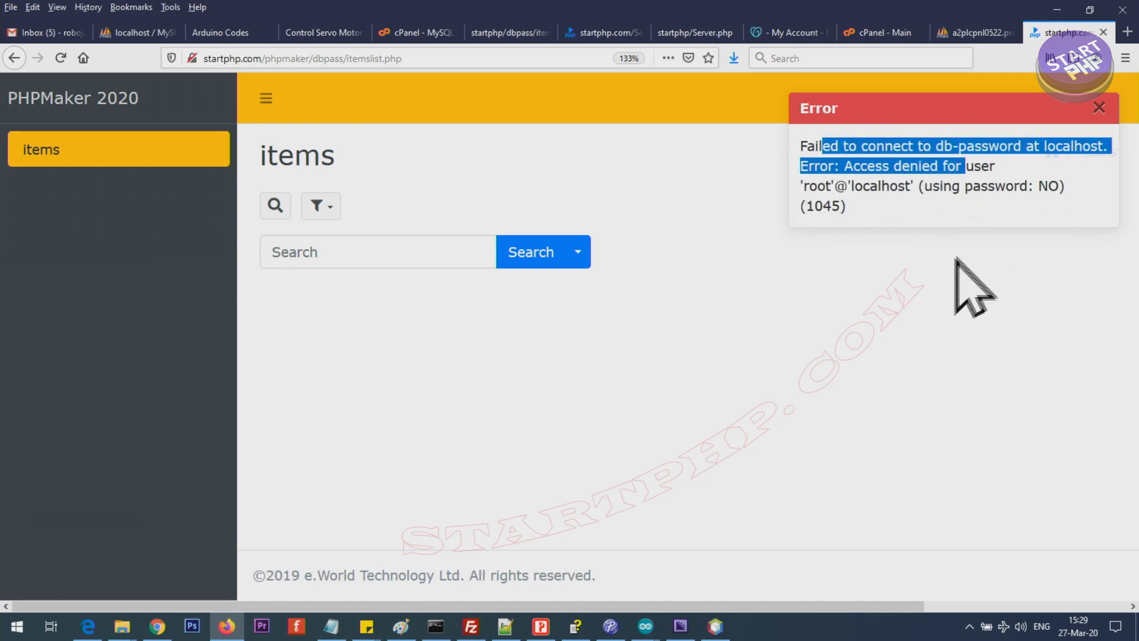
left_click(130, 32)
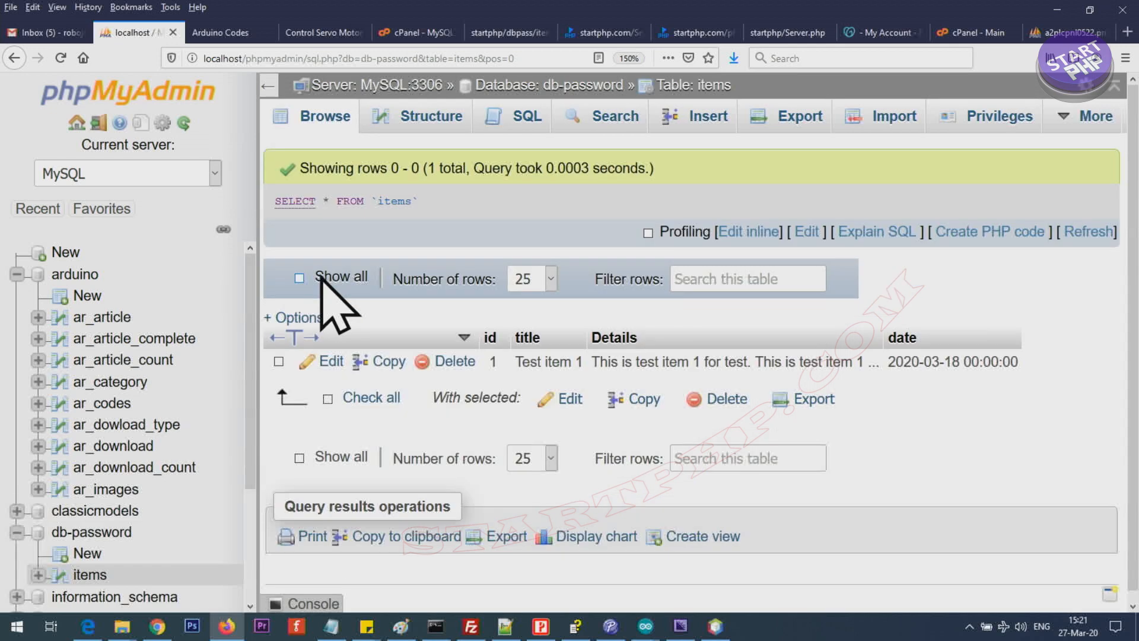
mouse_move(331, 361)
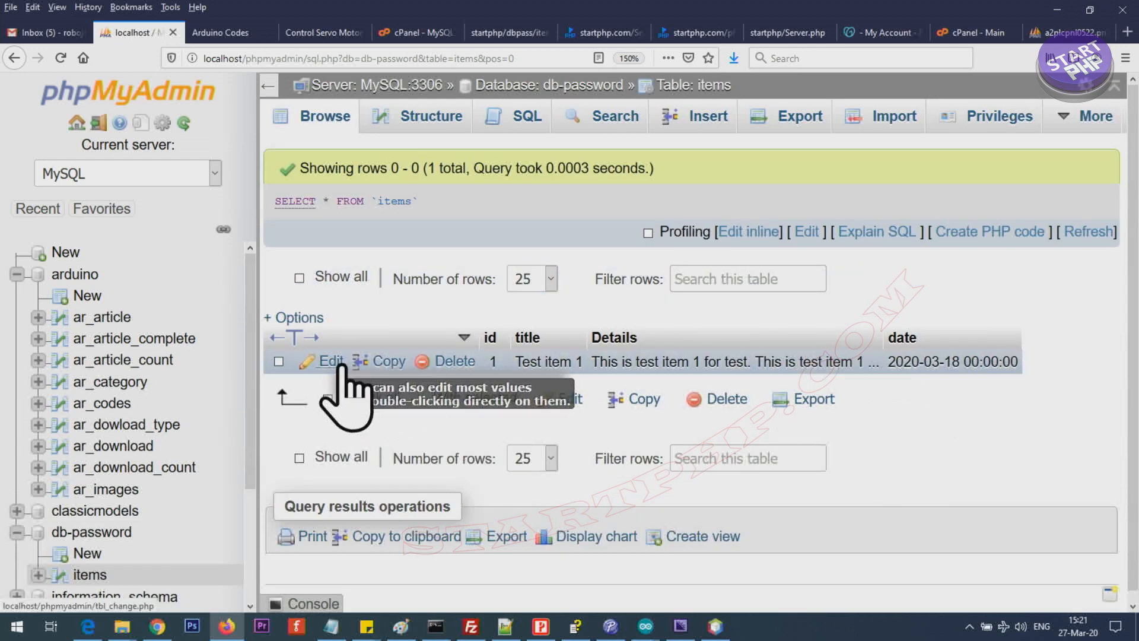
Edit the Test item 1 row of the db-password items table.
left_click(331, 360)
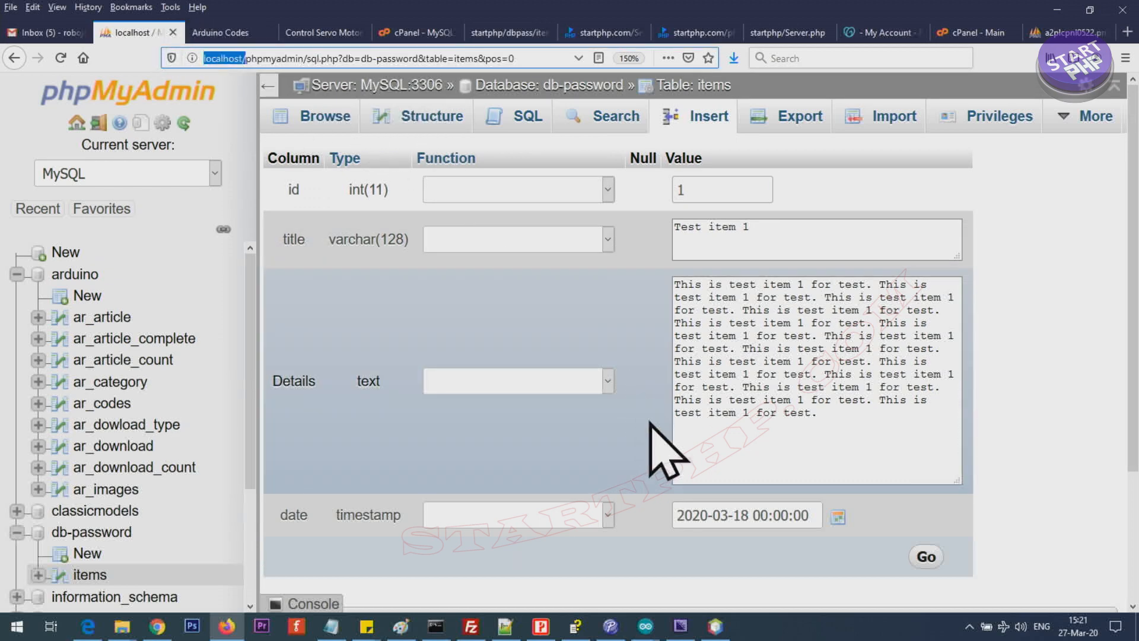
mouse_move(708, 573)
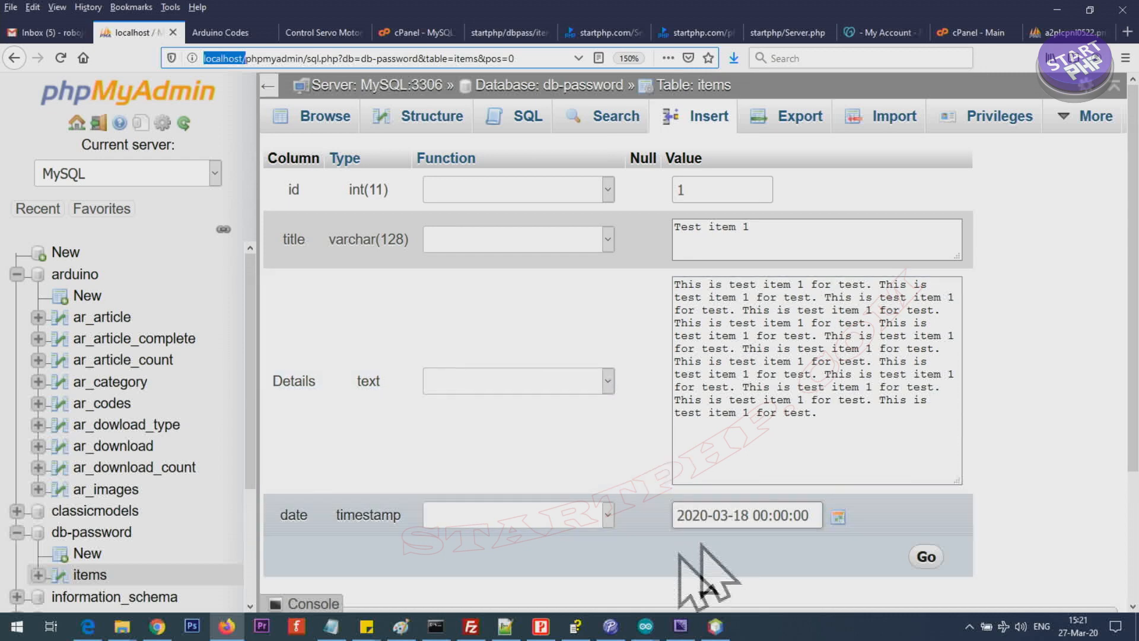
left_click(538, 626)
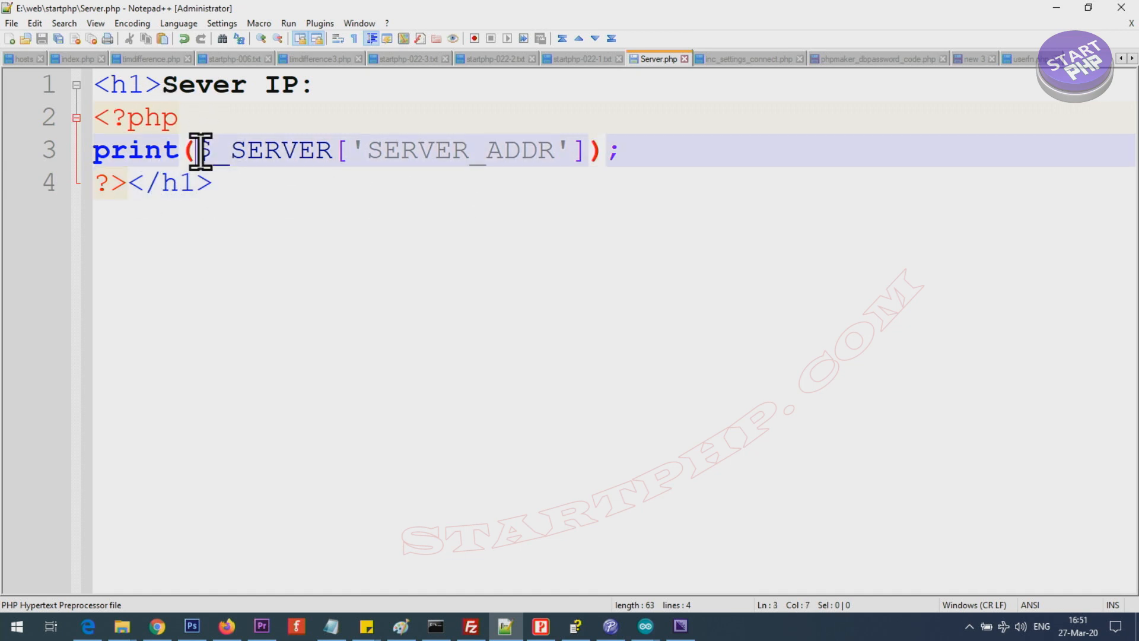
double_click(275, 149)
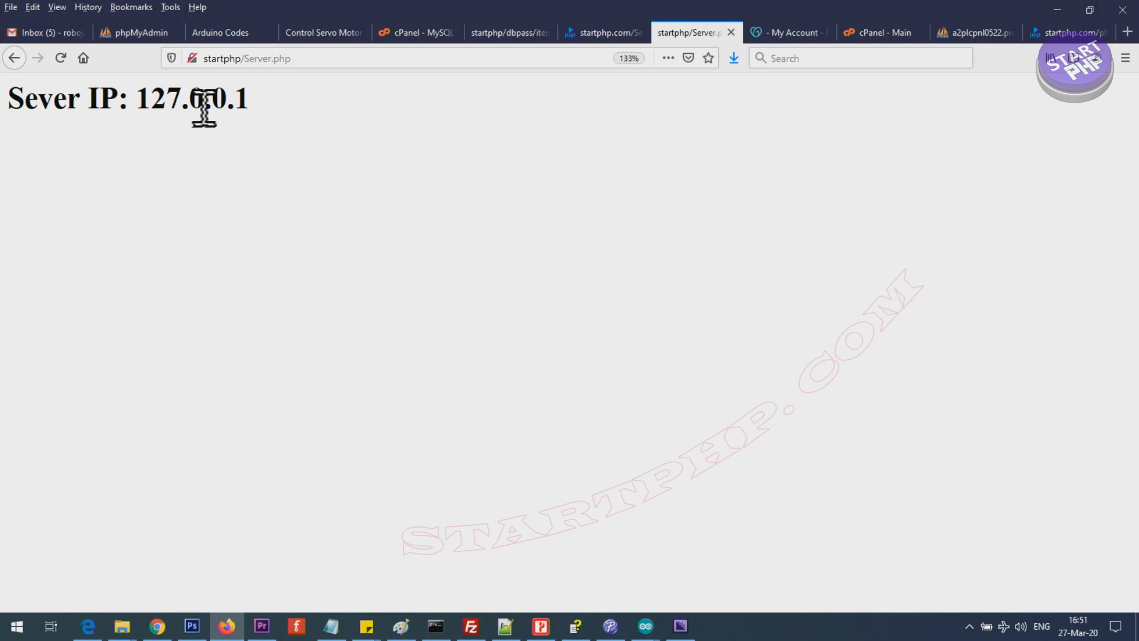
Compare local server IP 127.0.0.1 with the live Server.php IP 107.180.55.10.
left_click_drag(207, 109, 19, 109)
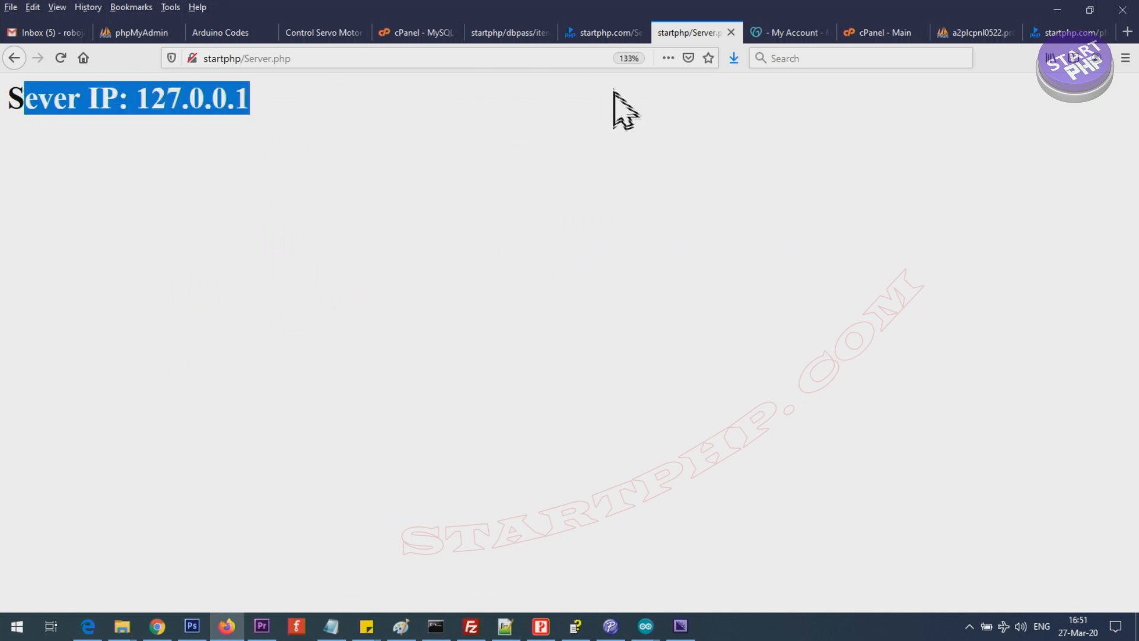
mouse_move(589, 581)
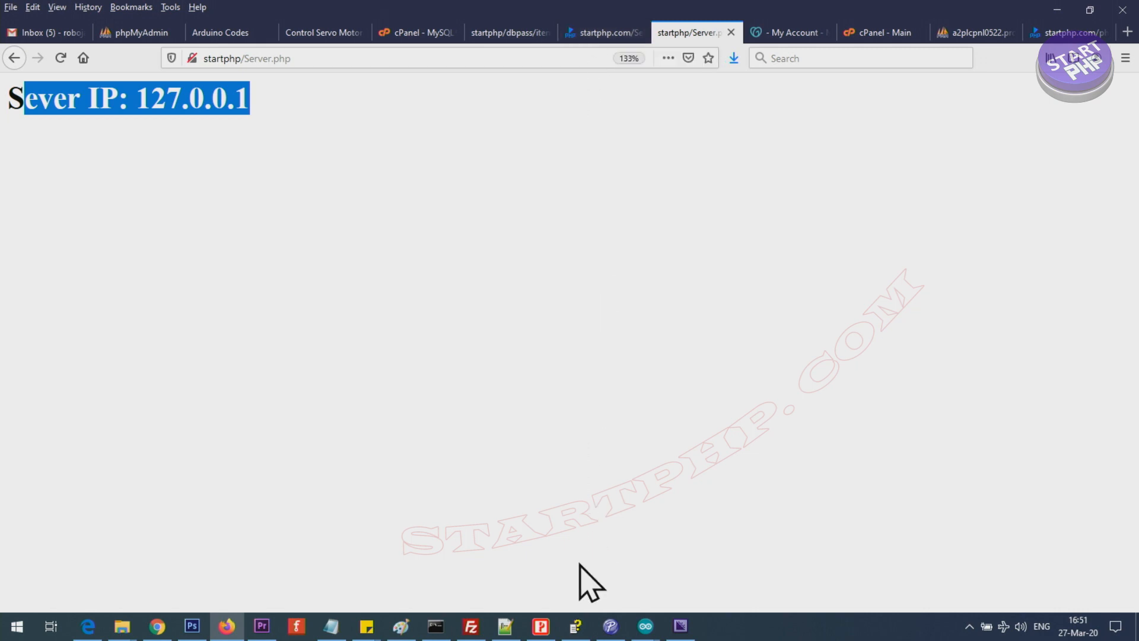
left_click(603, 33)
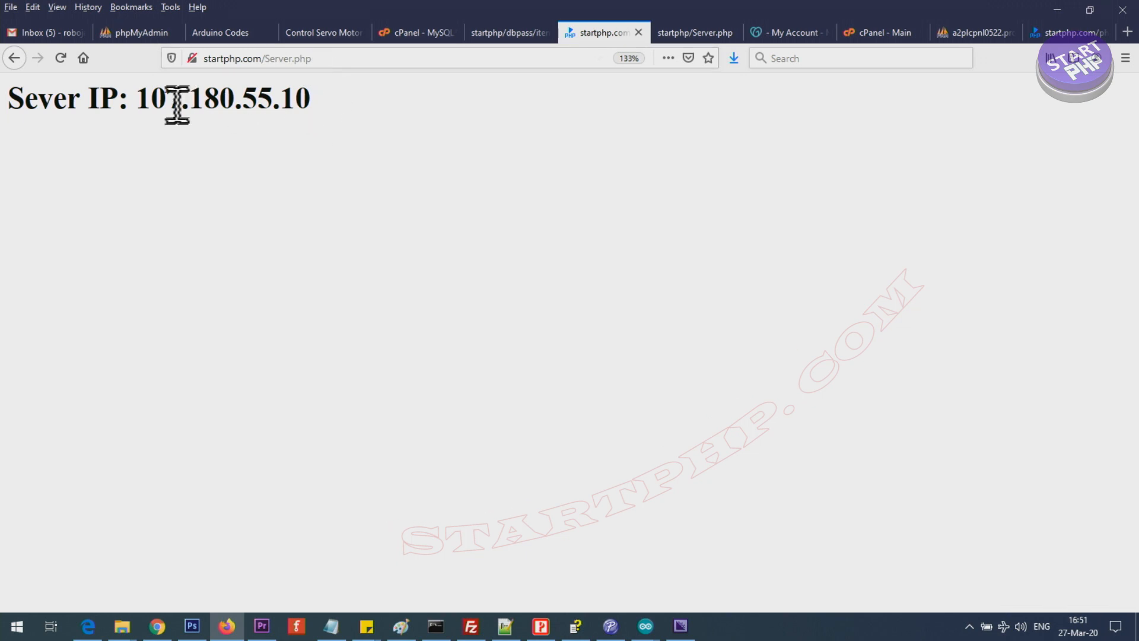
double_click(221, 98)
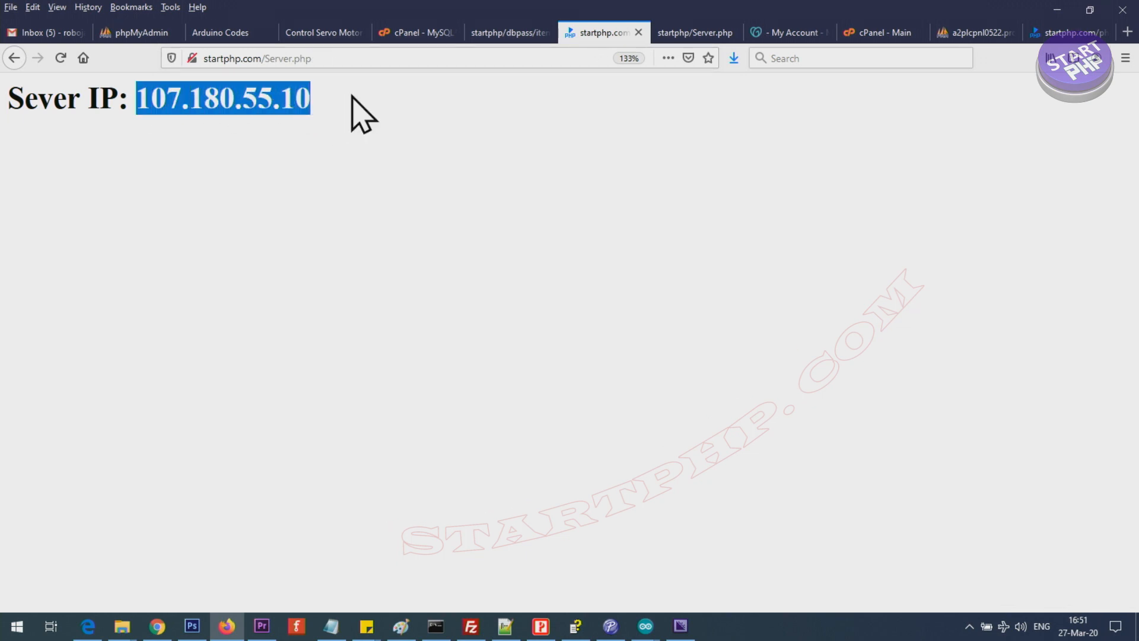
mouse_move(233, 113)
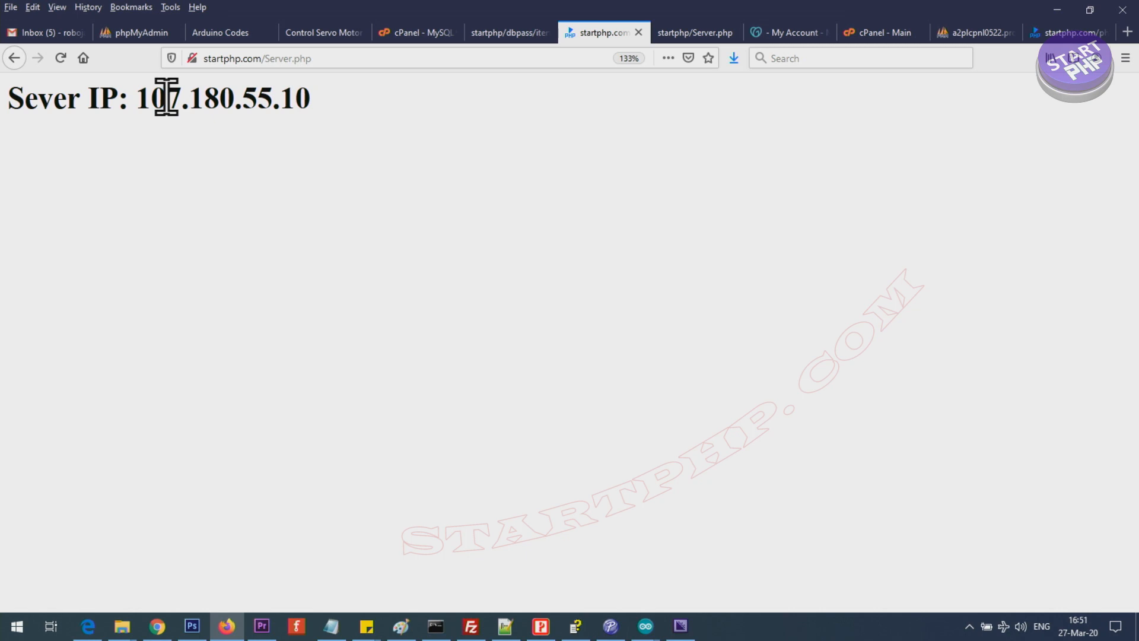
mouse_move(344, 172)
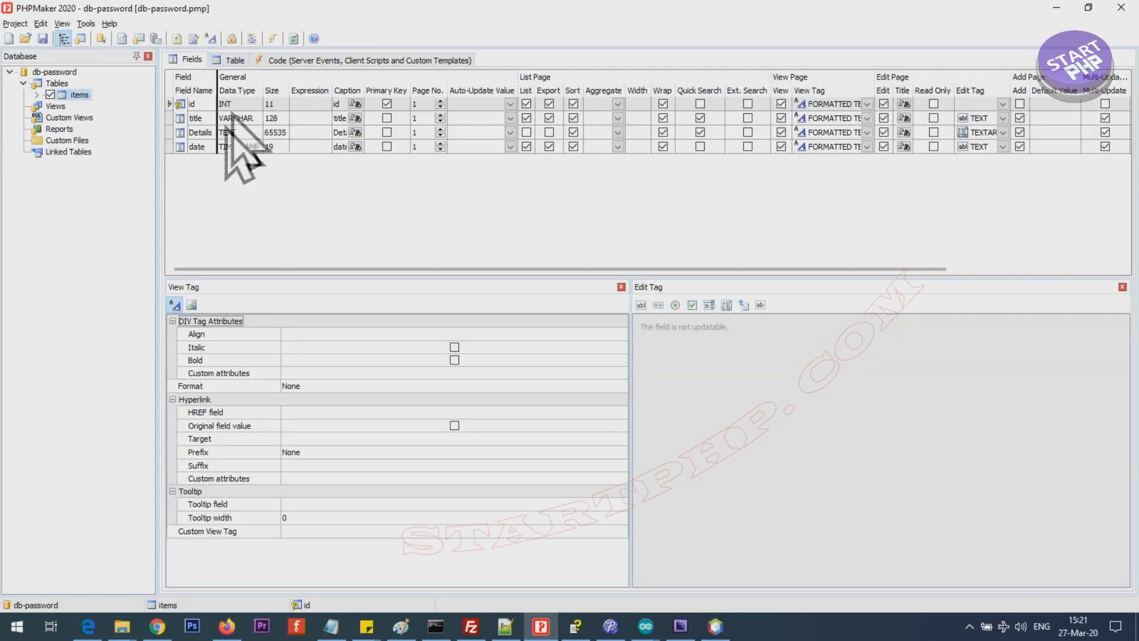
Browse the global server events and add a // comment line to UserID_Loaded.
left_click(369, 60)
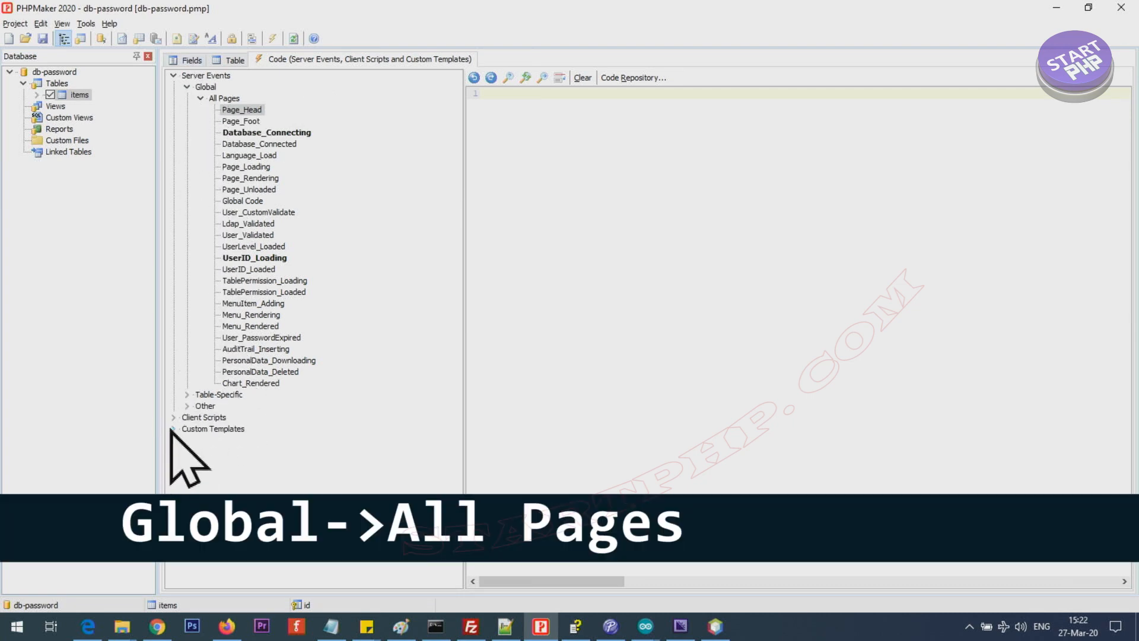
left_click(203, 417)
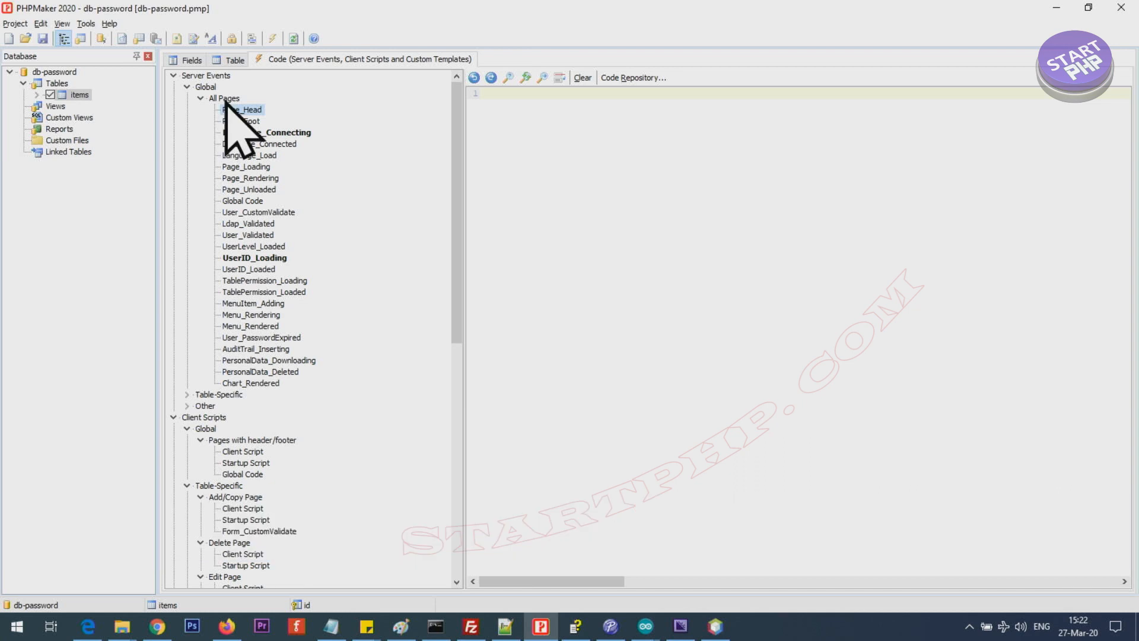
left_click(241, 109)
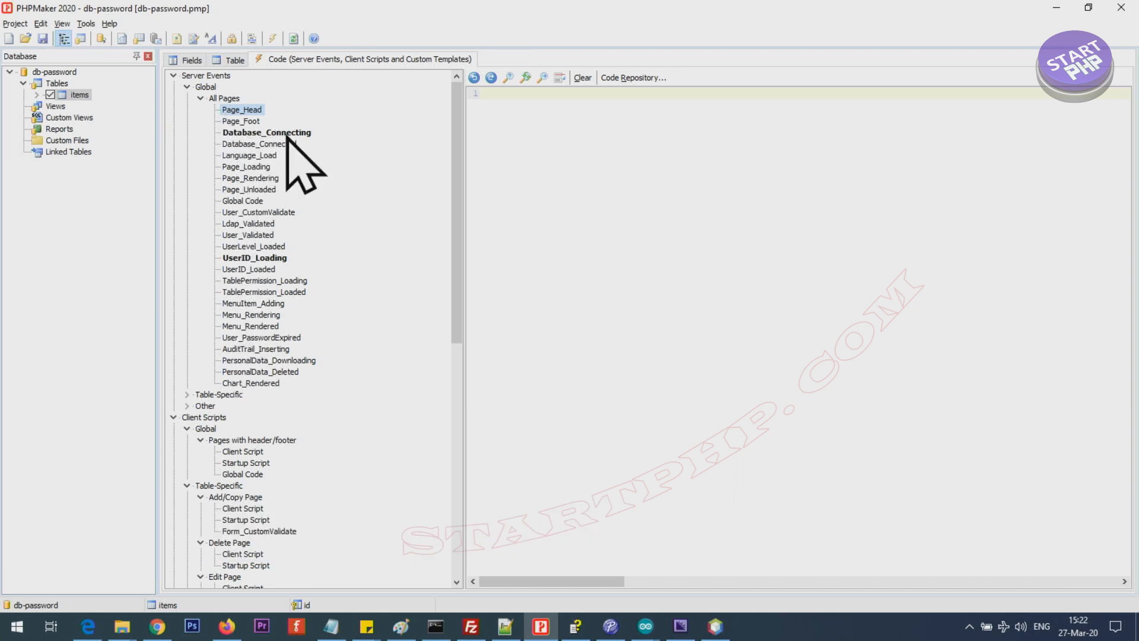
mouse_move(254, 291)
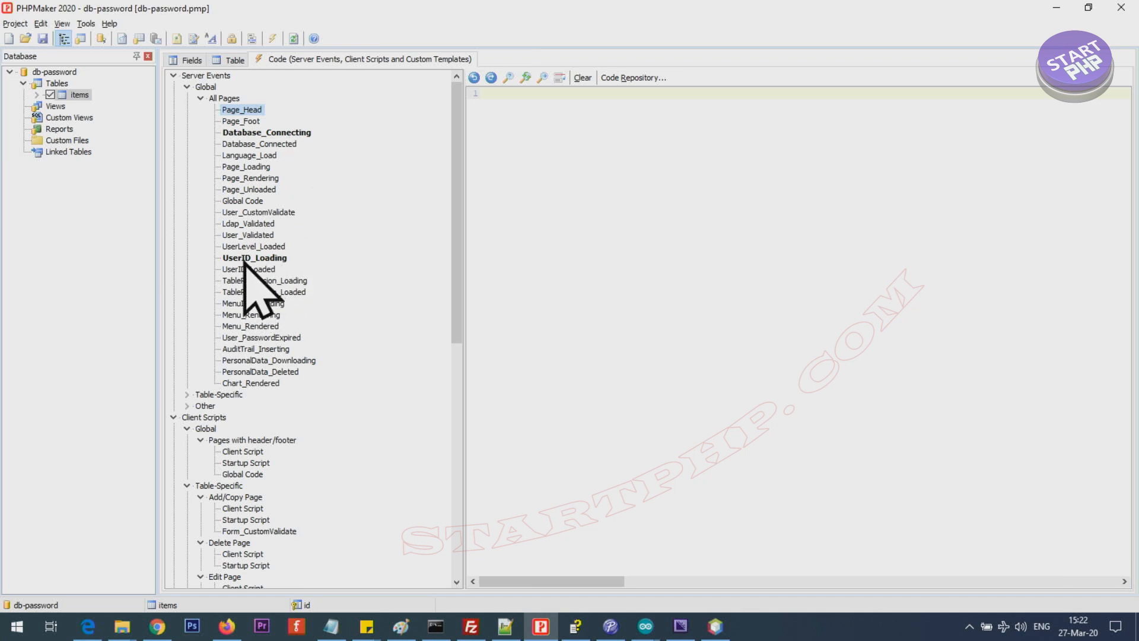
mouse_move(273, 313)
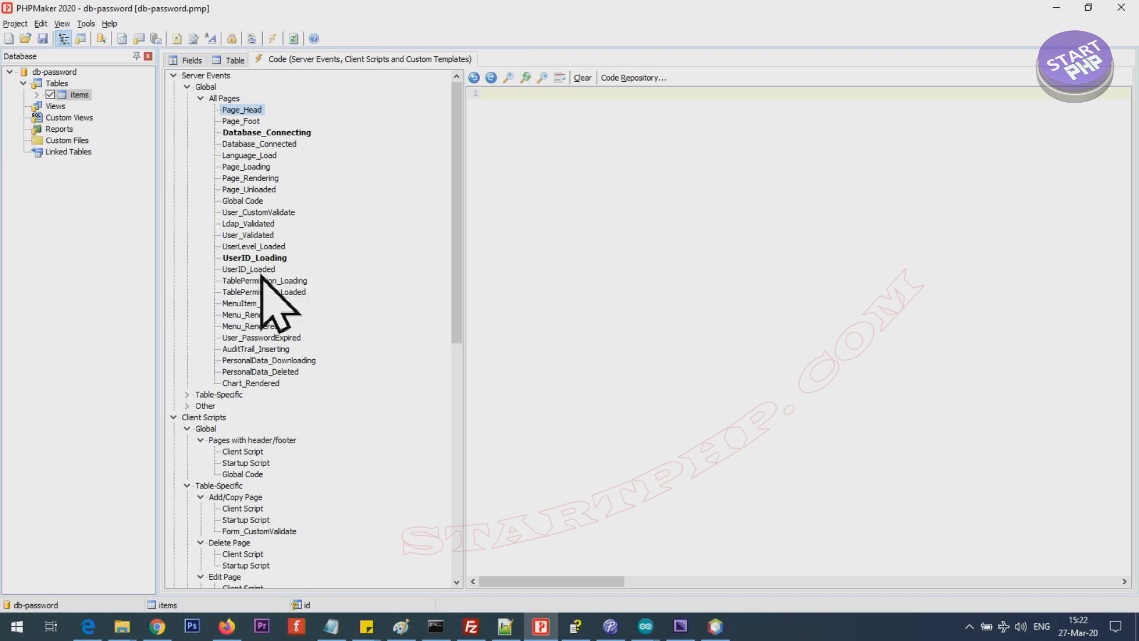
left_click(253, 256)
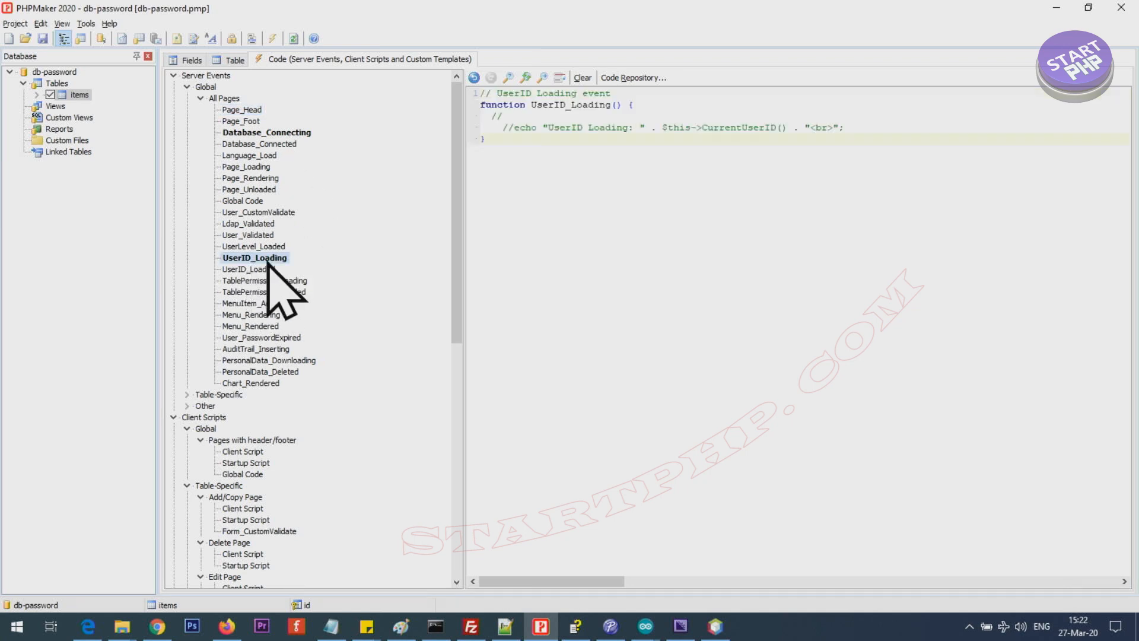
mouse_move(258, 290)
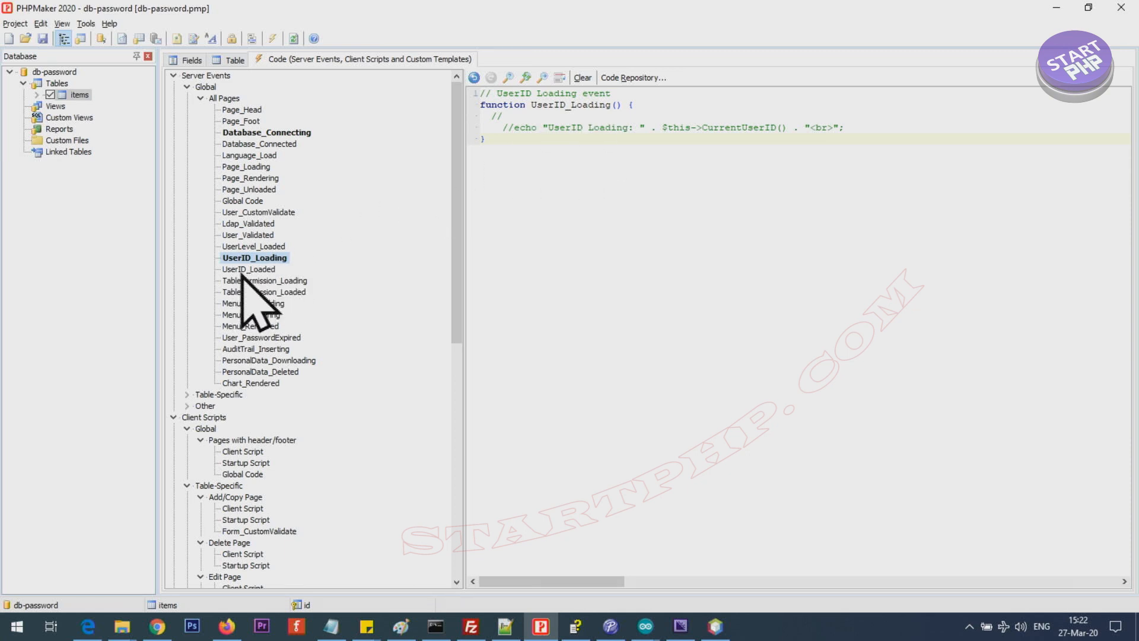
left_click(248, 268)
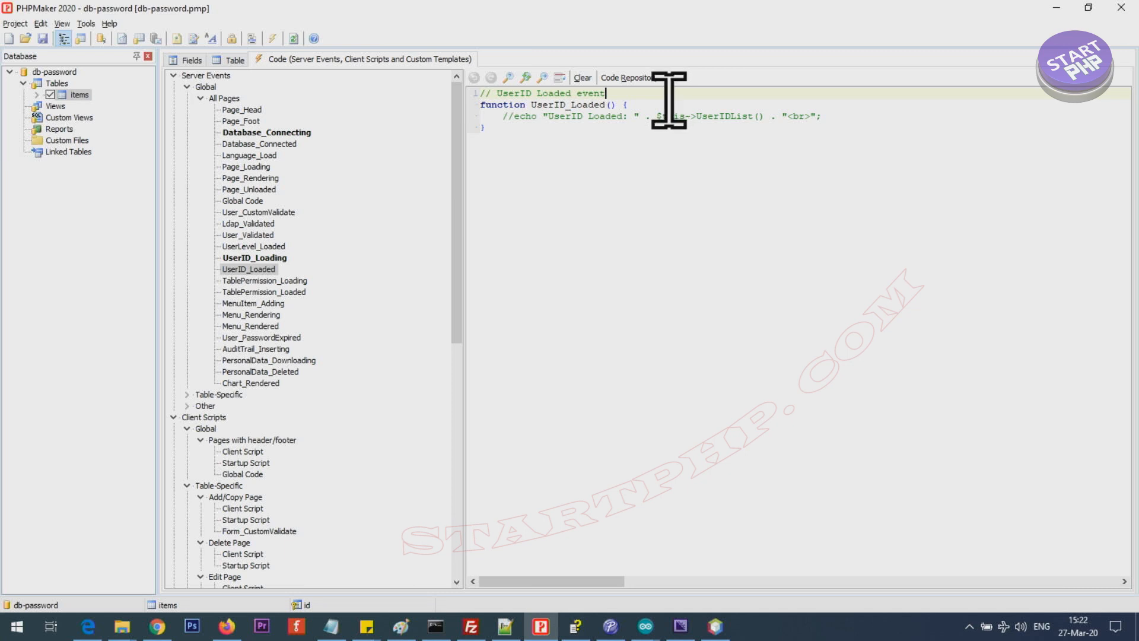
type("//")
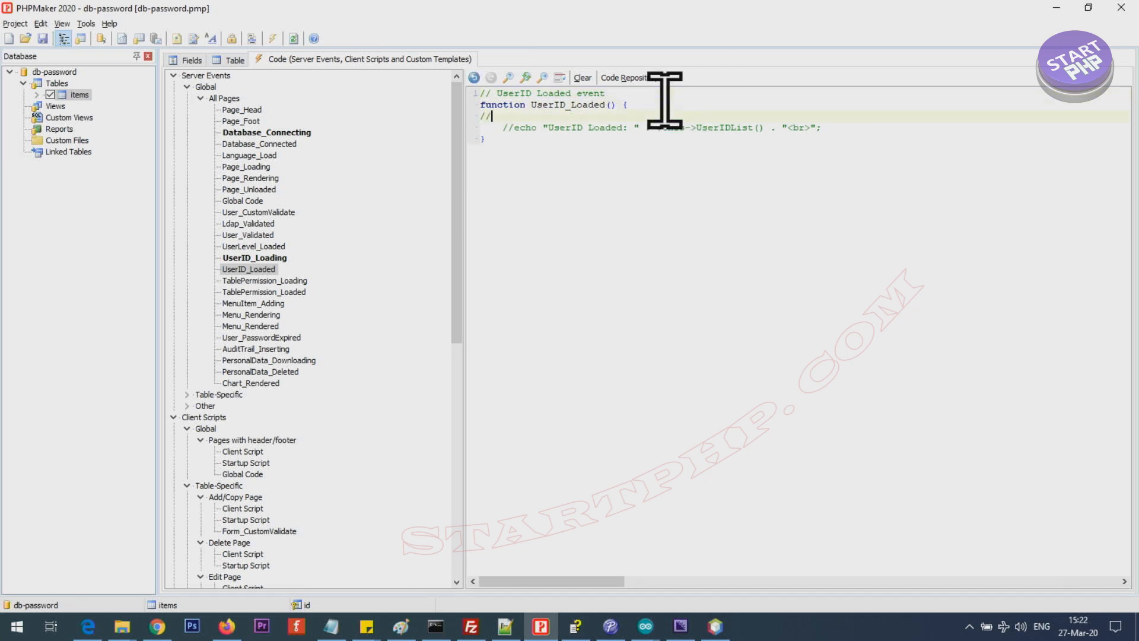
left_click(253, 246)
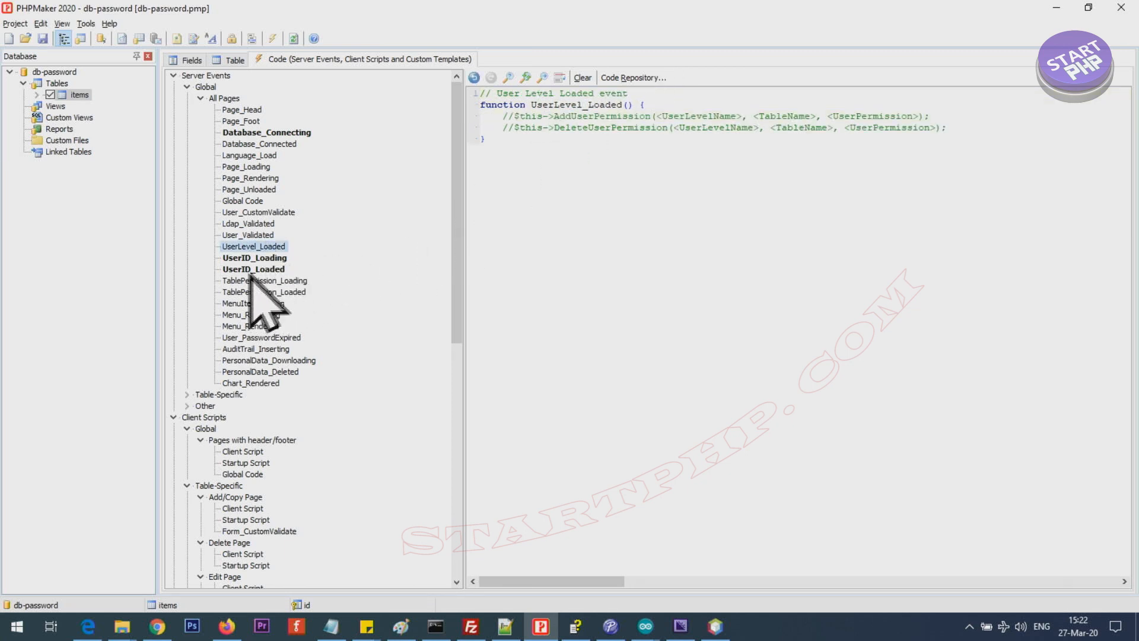
mouse_move(268, 305)
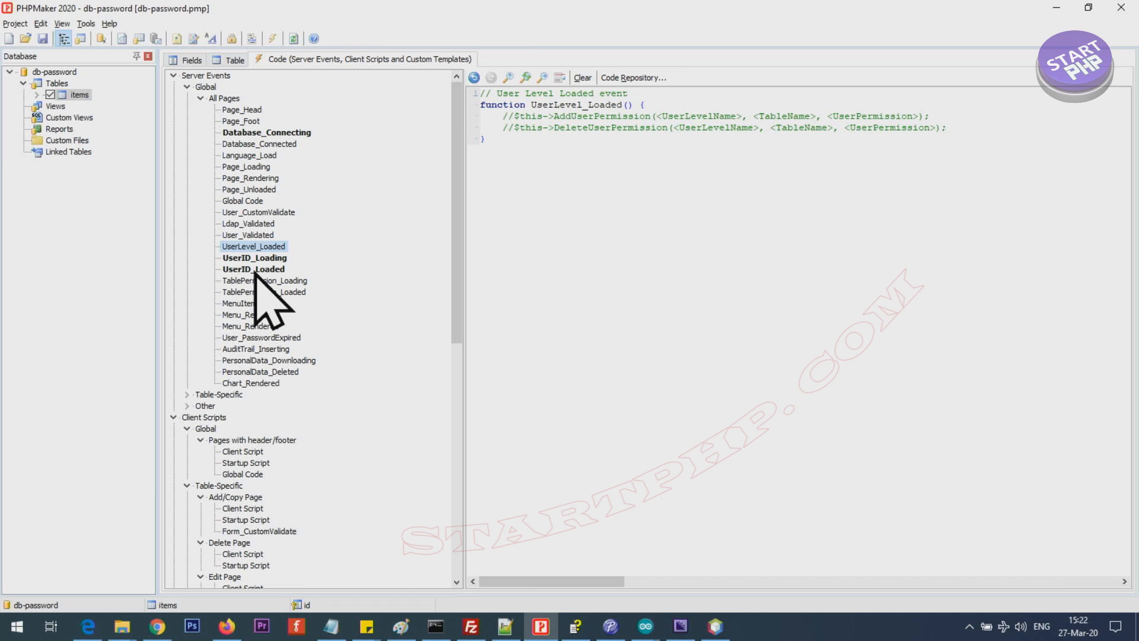
mouse_move(265, 304)
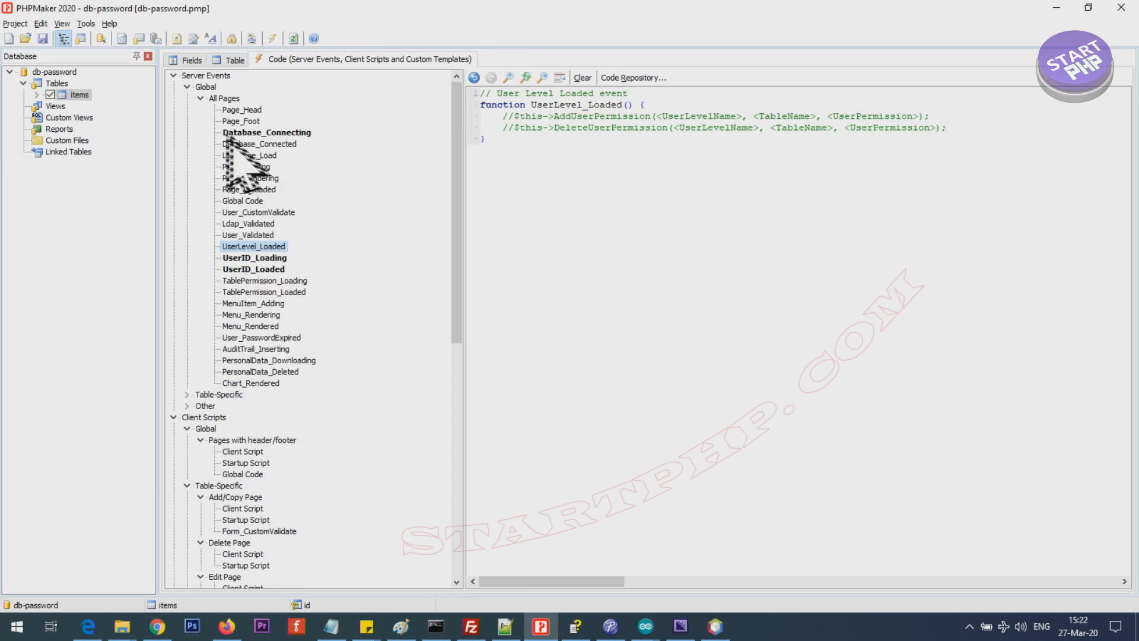
Reopen the Database_Connecting event under Server Events > Global > All Pages.
left_click(266, 132)
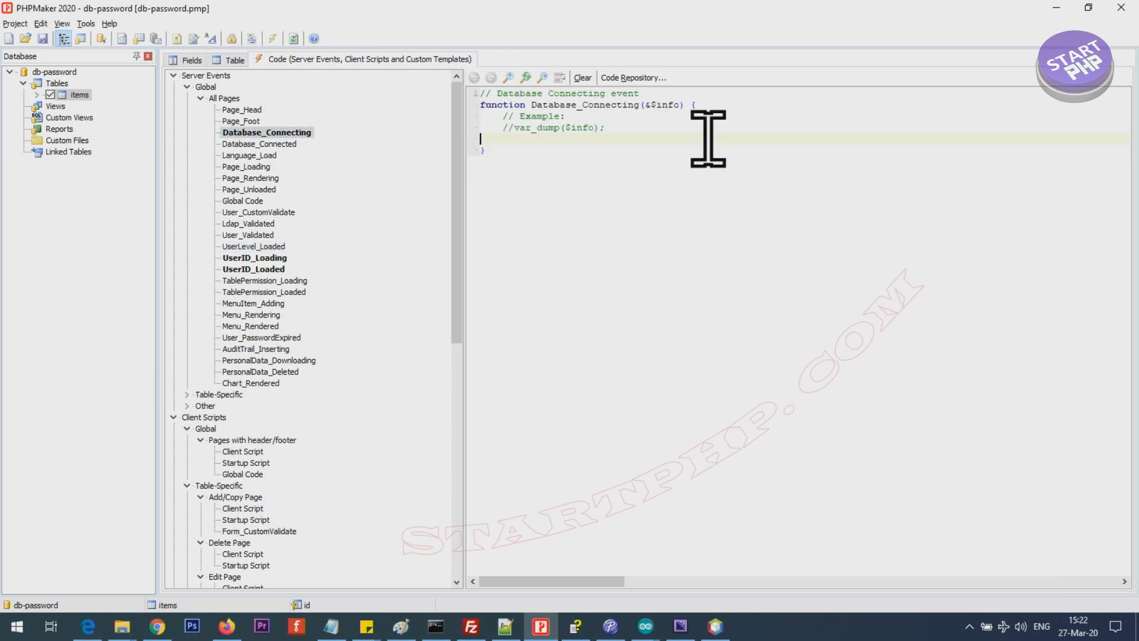
mouse_move(572, 145)
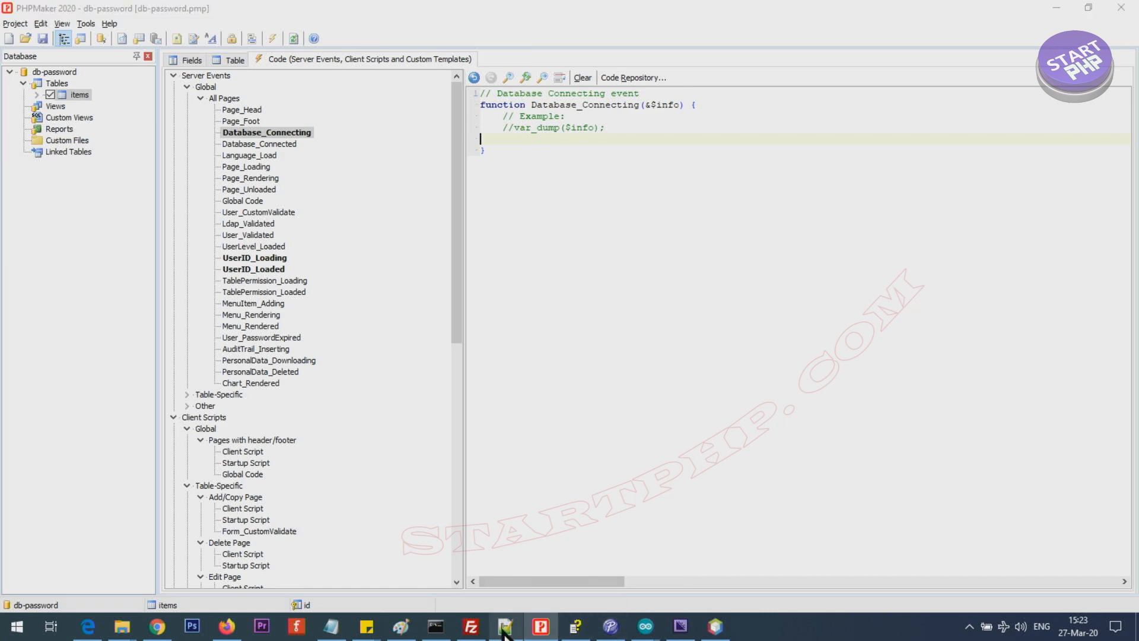
Review the production-credential code in phpmaker_dbpassword_code.php, highlighting the $info parameter.
left_click(503, 625)
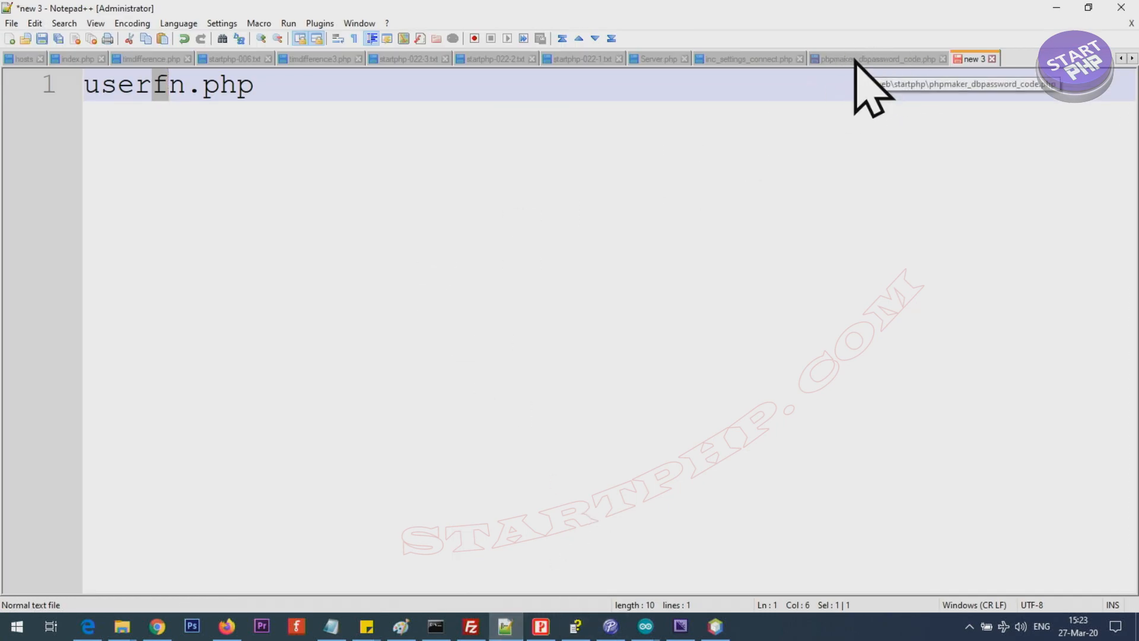
left_click(879, 59)
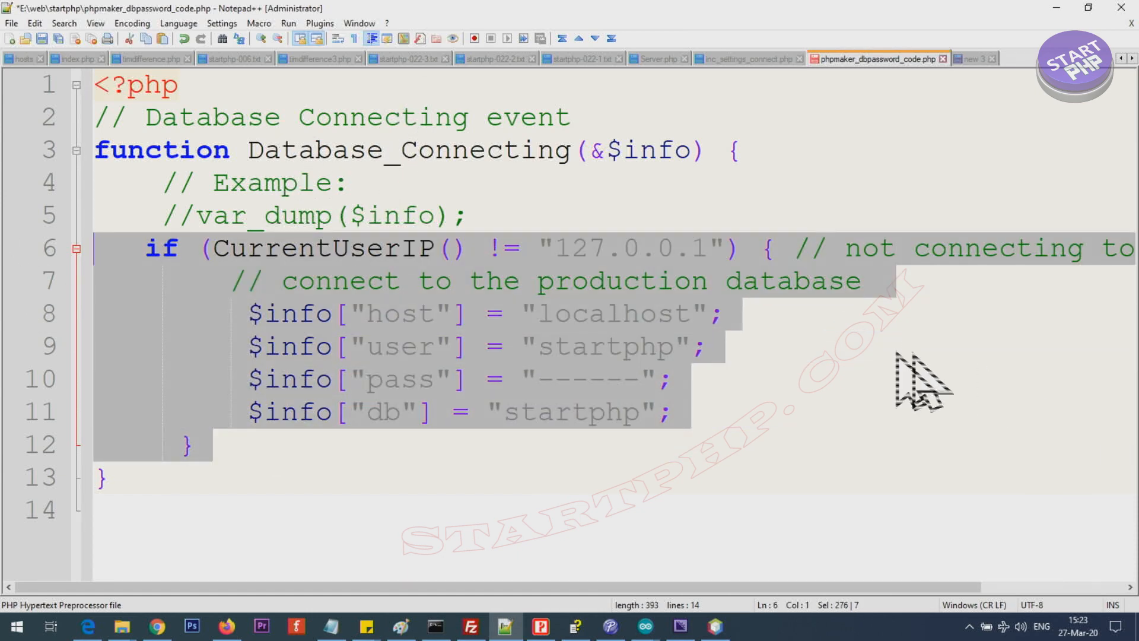
mouse_move(450, 291)
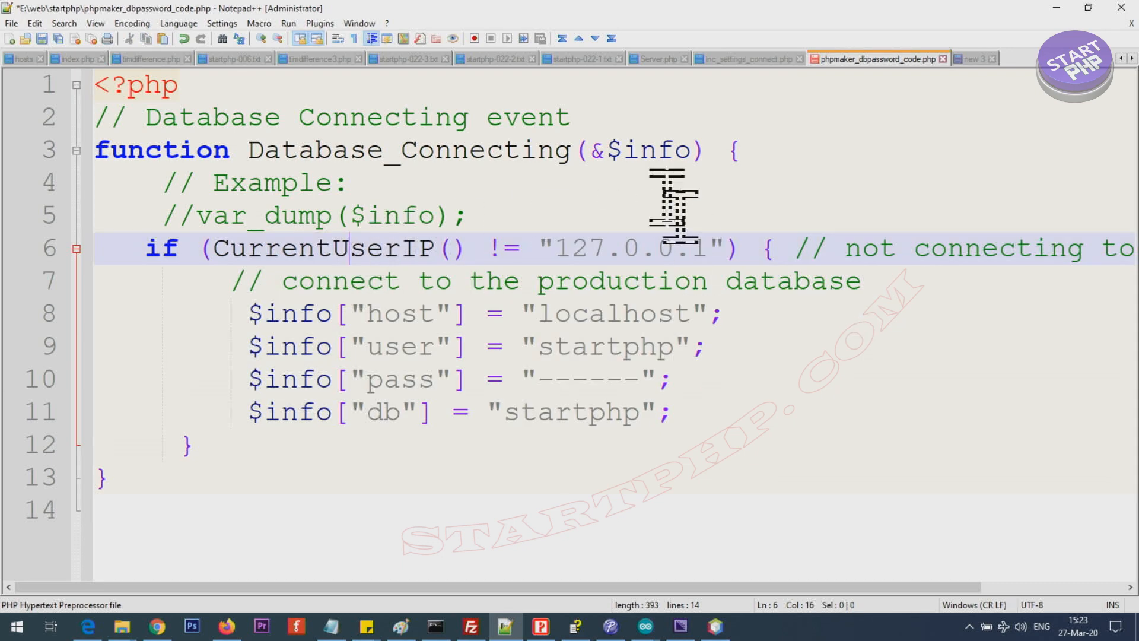
double_click(646, 149)
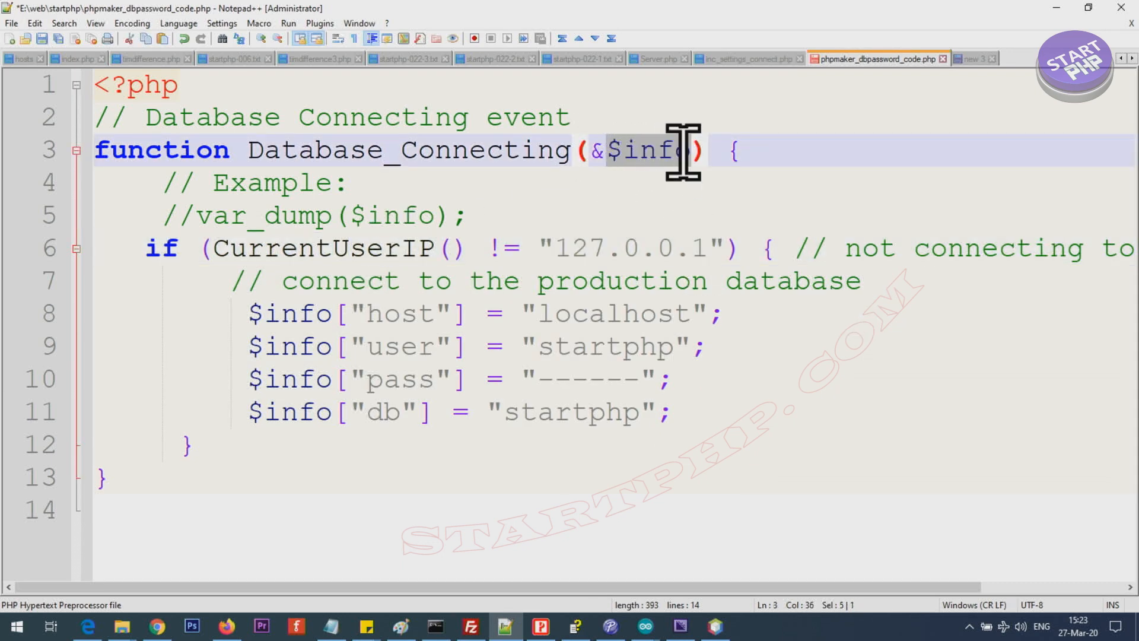
mouse_move(279, 323)
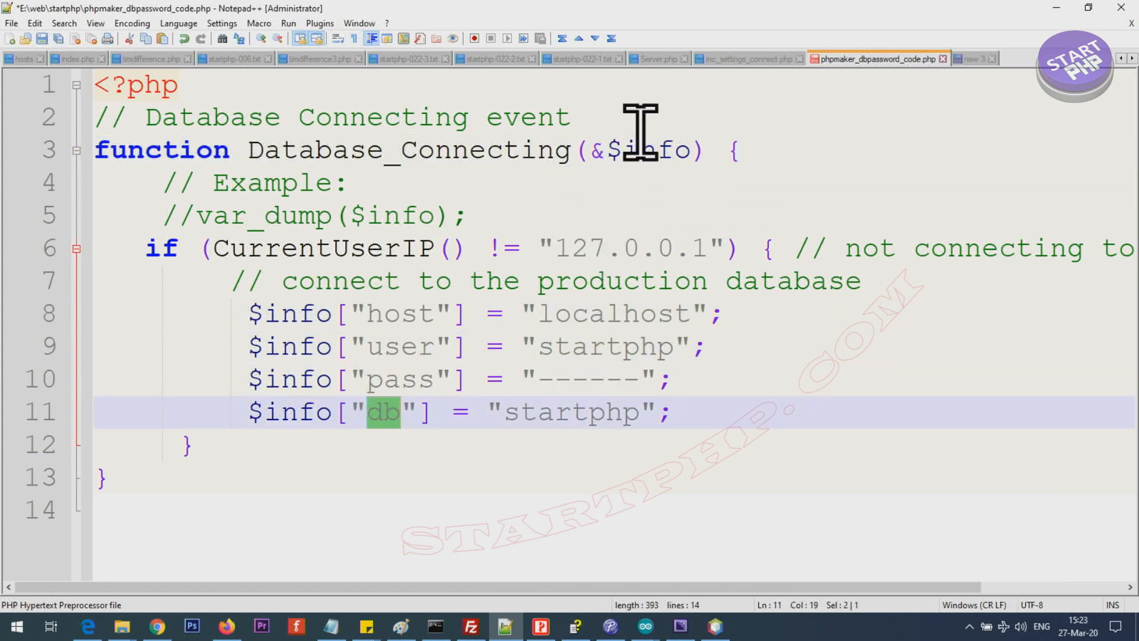
left_click(603, 150)
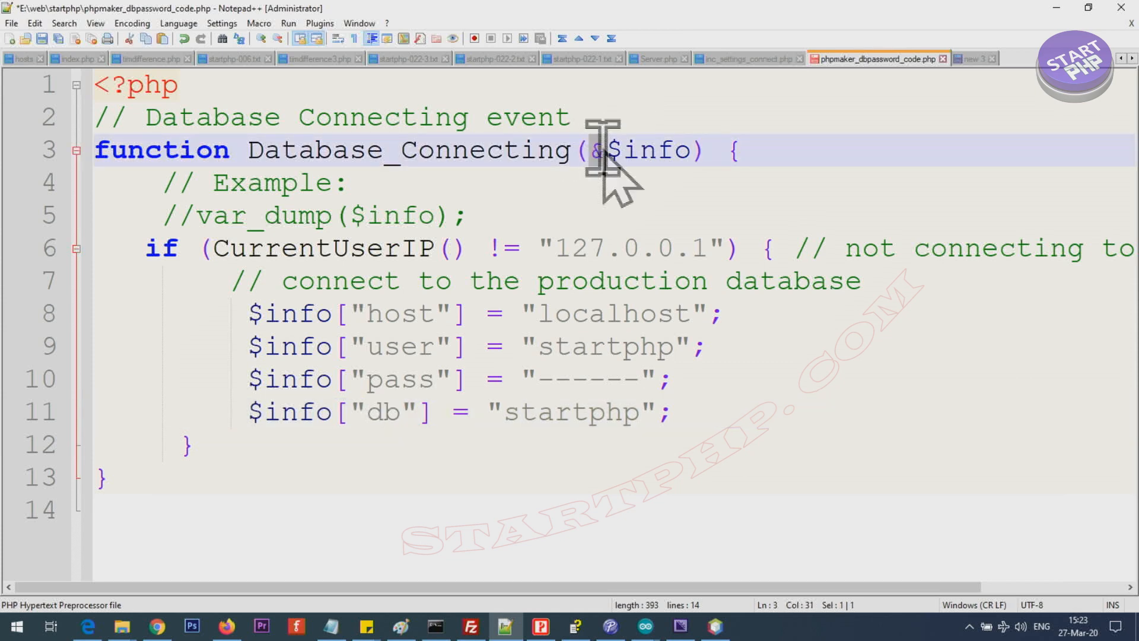
mouse_move(686, 166)
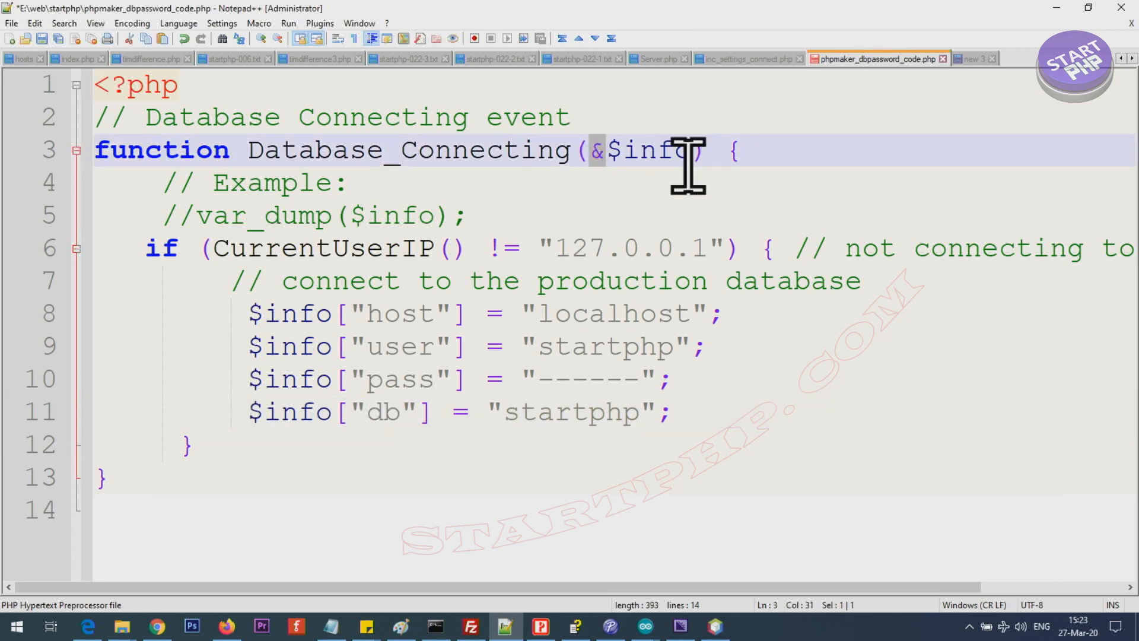
mouse_move(635, 150)
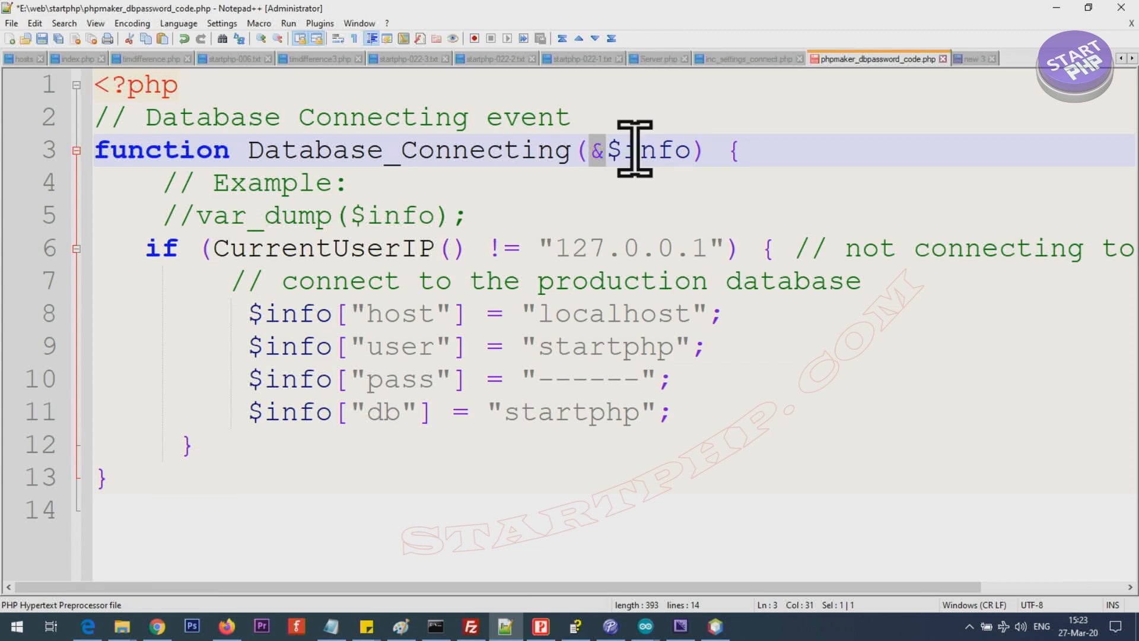
mouse_move(251, 377)
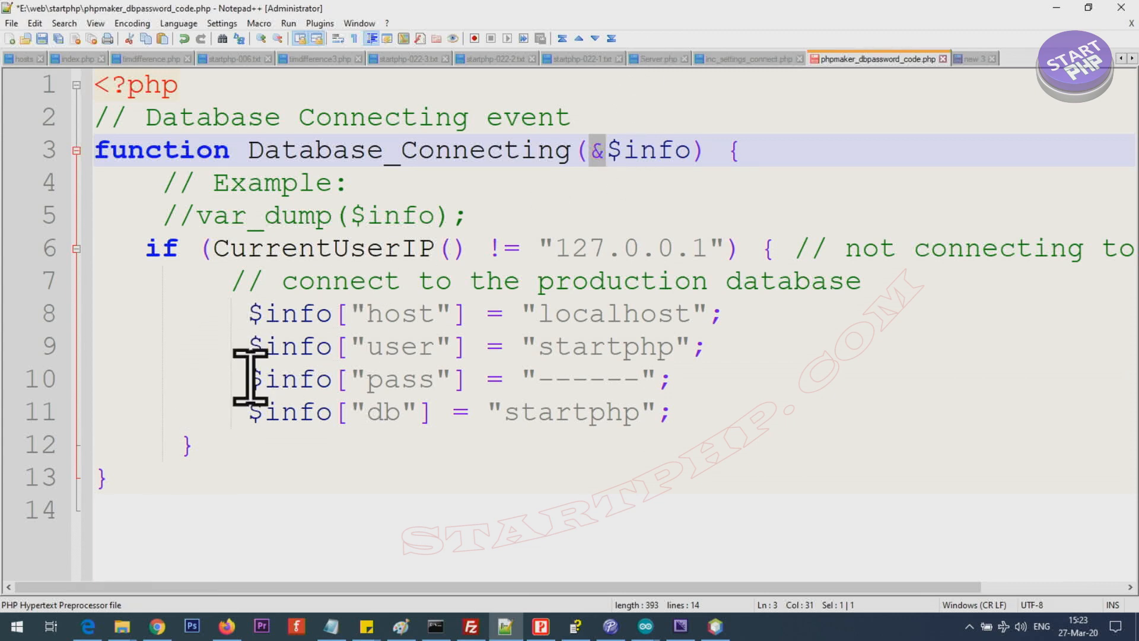
mouse_move(407, 411)
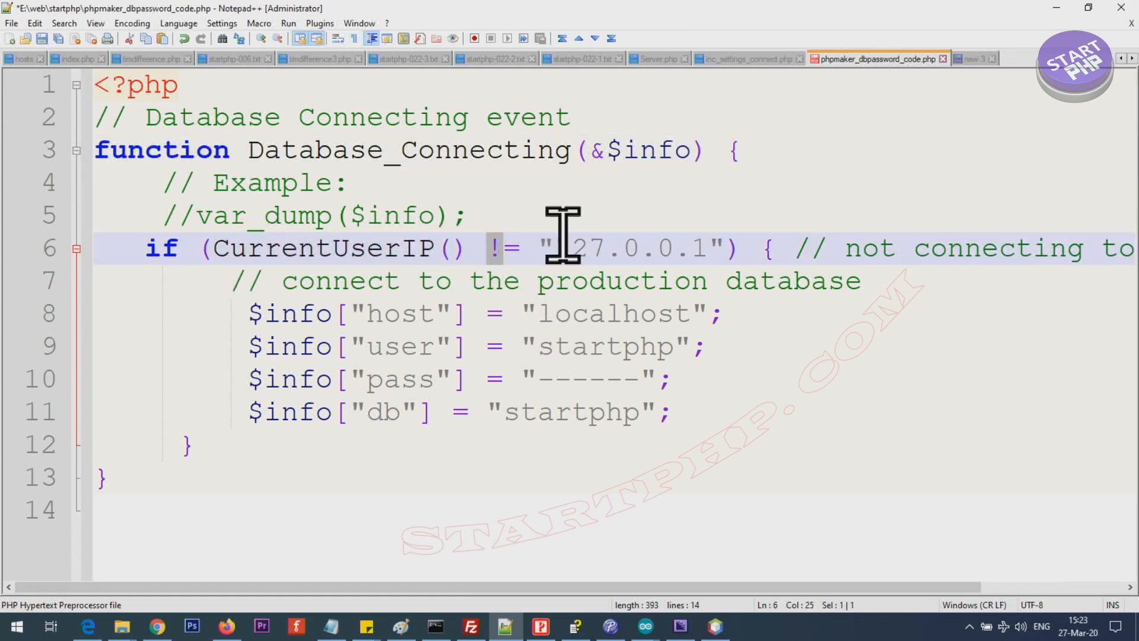
left_click_drag(556, 248, 636, 248)
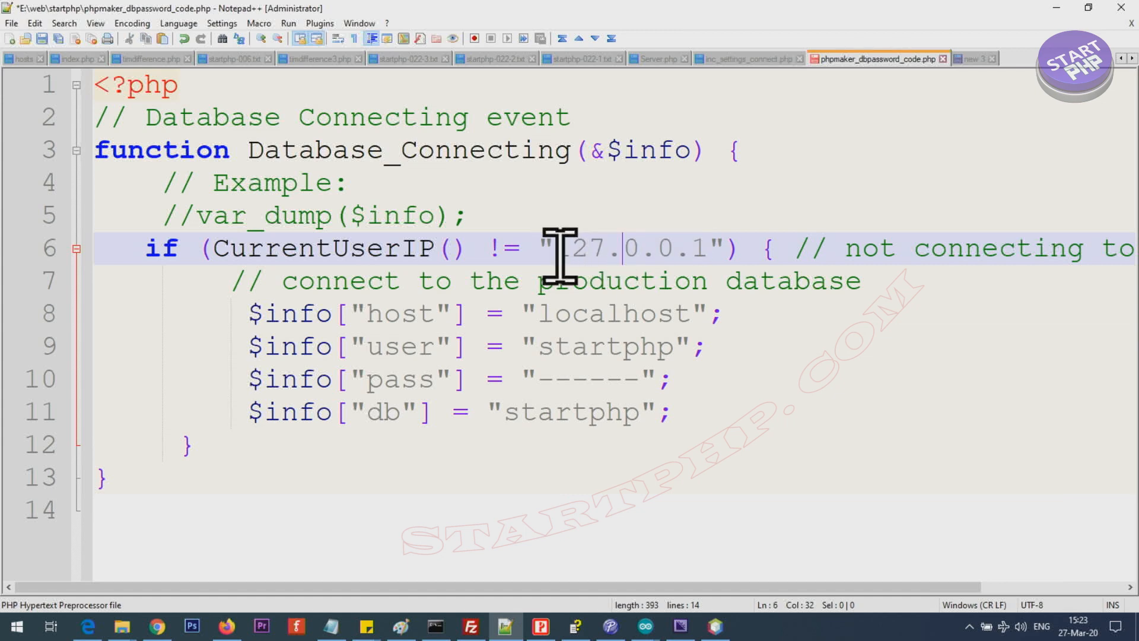
left_click_drag(556, 248, 715, 248)
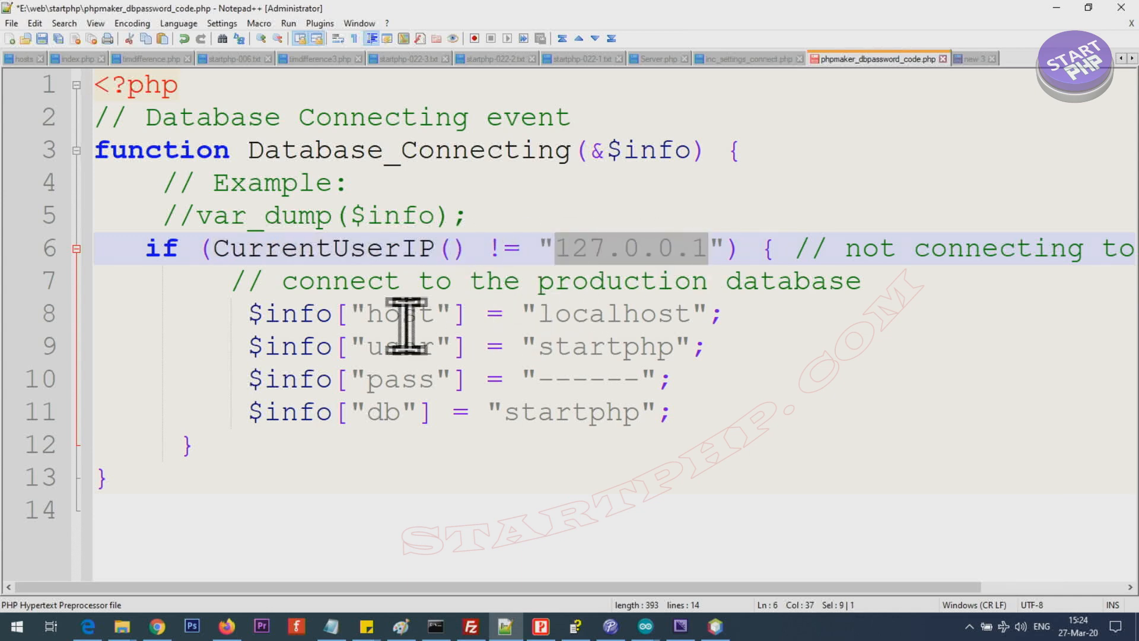
double_click(614, 313)
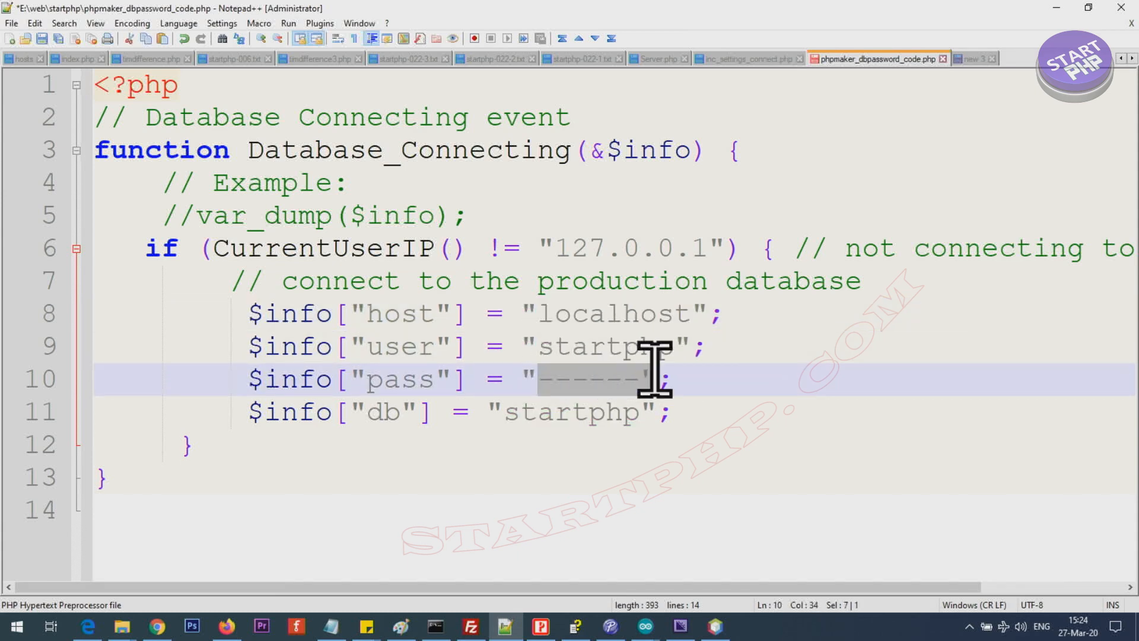
double_click(567, 411)
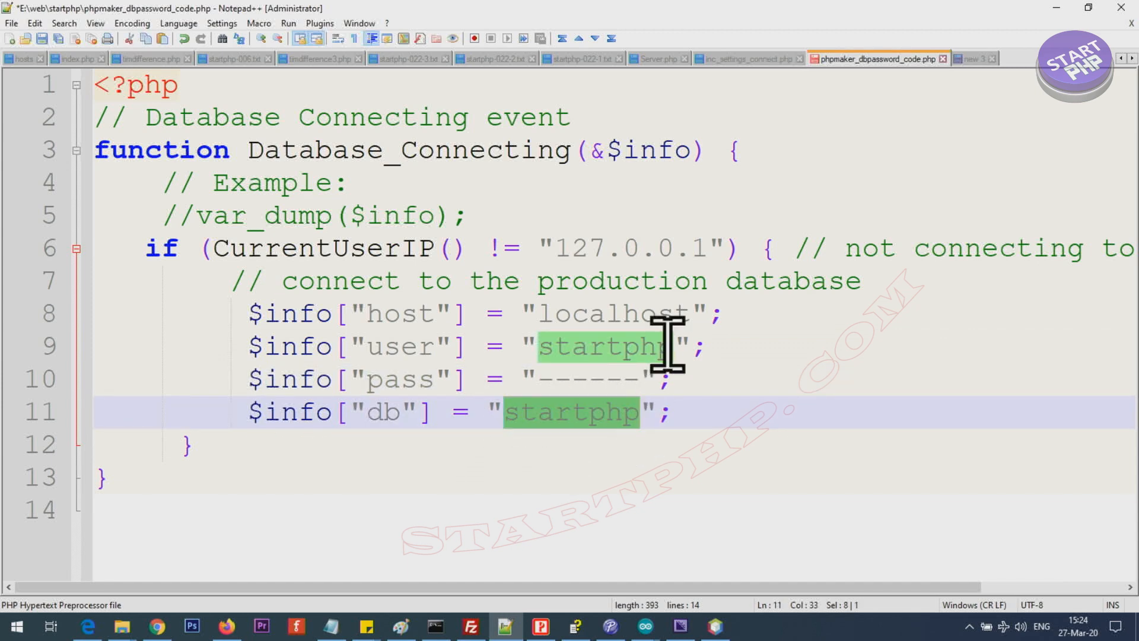
mouse_move(498, 395)
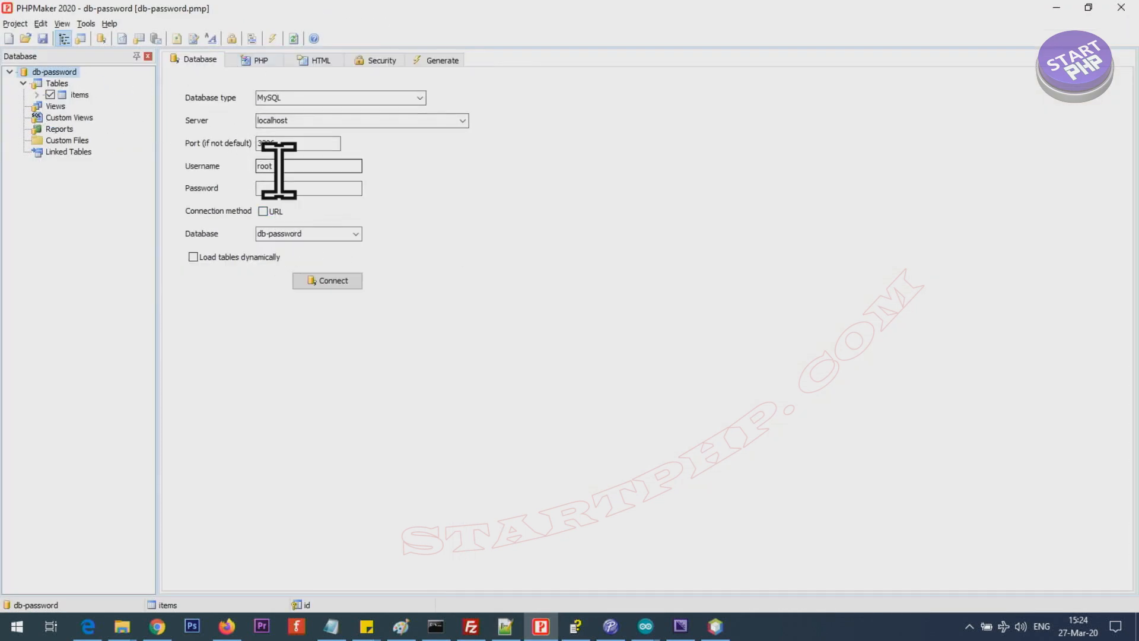
Copy the production-credentials if-block from the Database_Connecting code file.
left_click(502, 625)
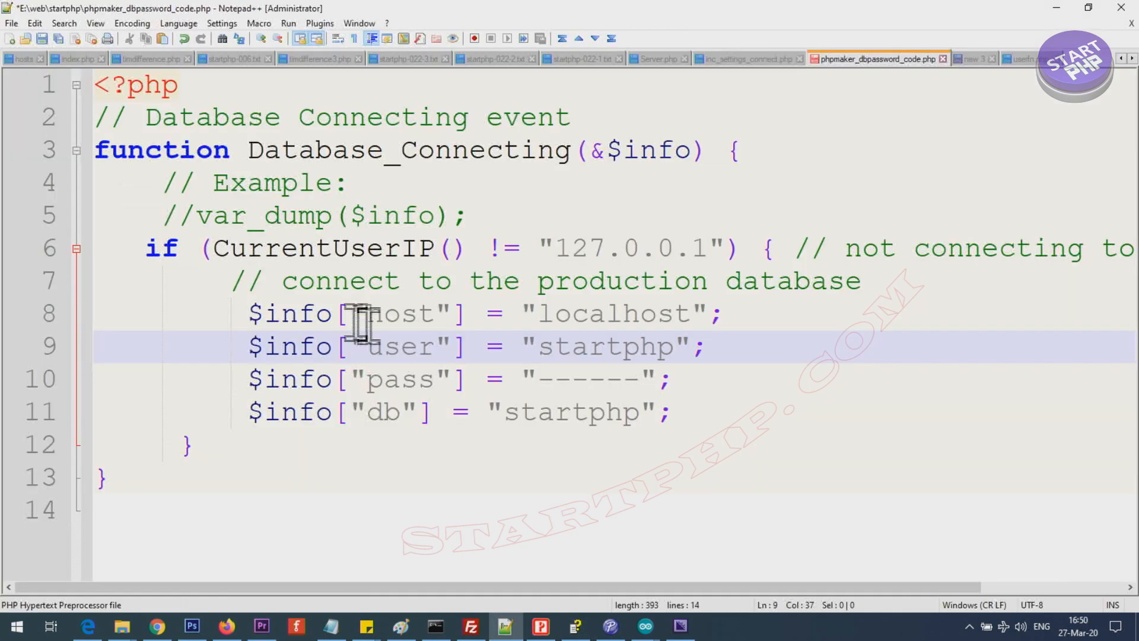
double_click(612, 313)
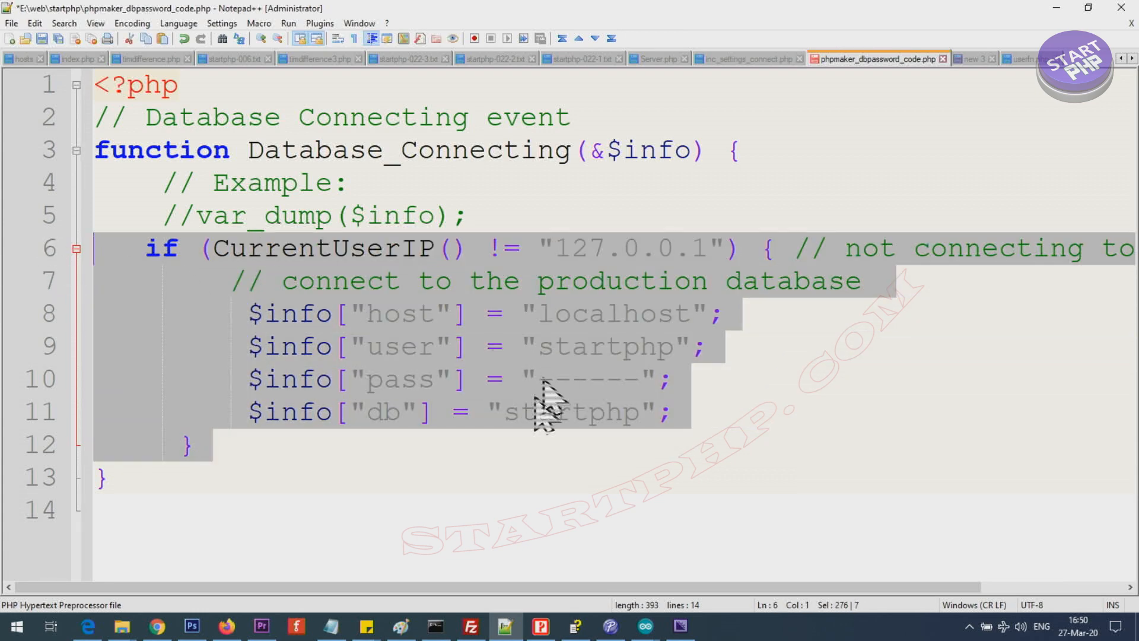
mouse_move(541, 624)
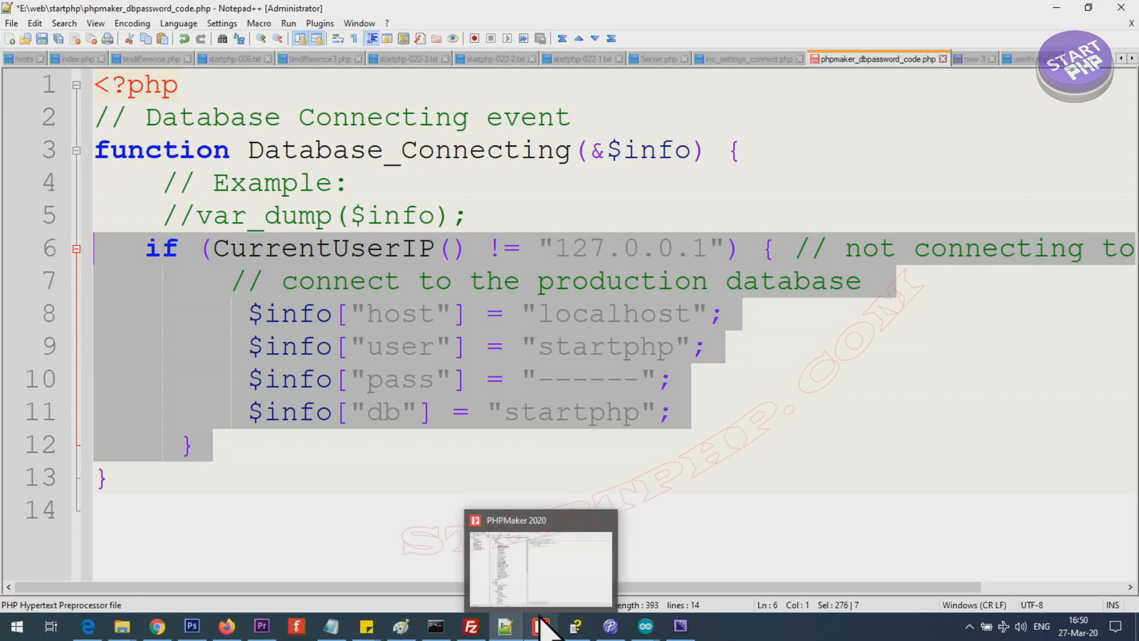
left_click(540, 624)
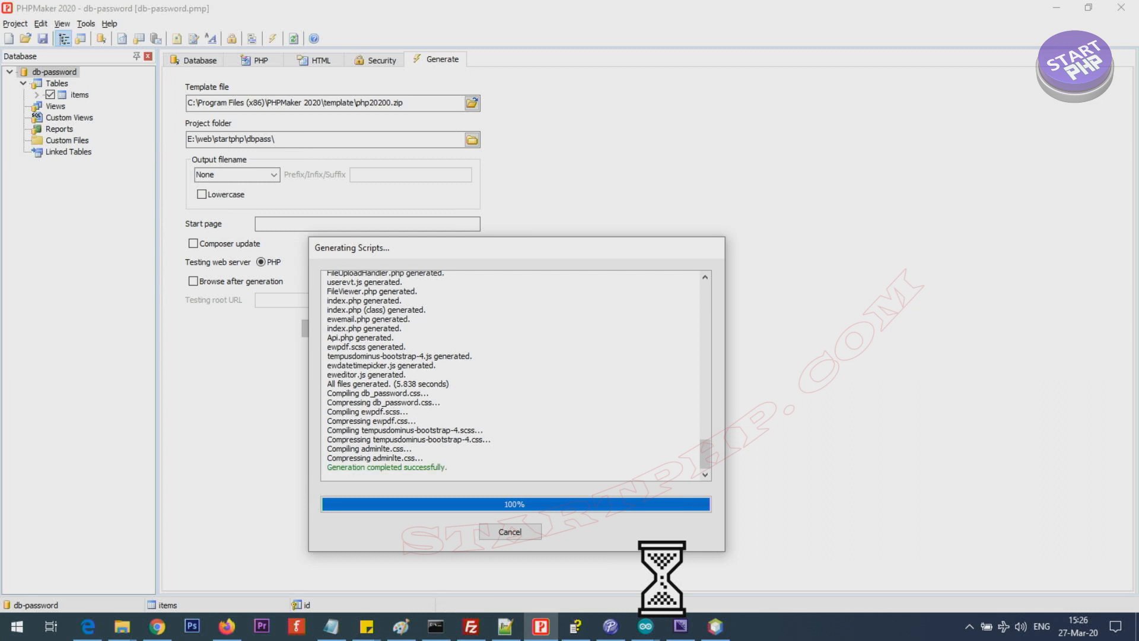
Close the completed generation report for the dbpass output.
left_click(509, 531)
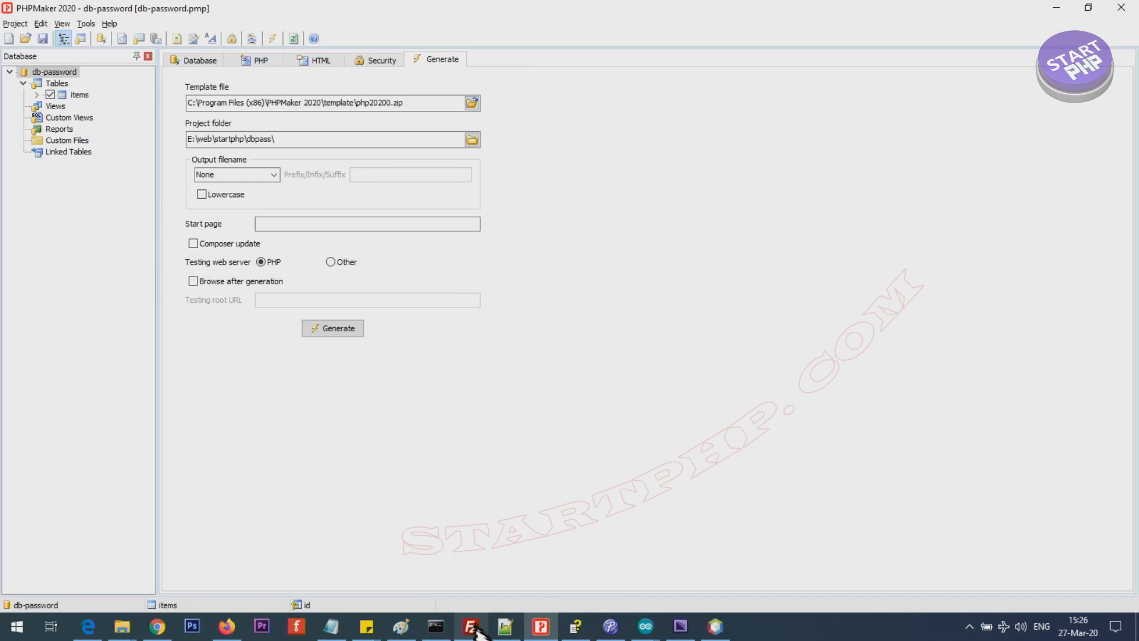
left_click(121, 625)
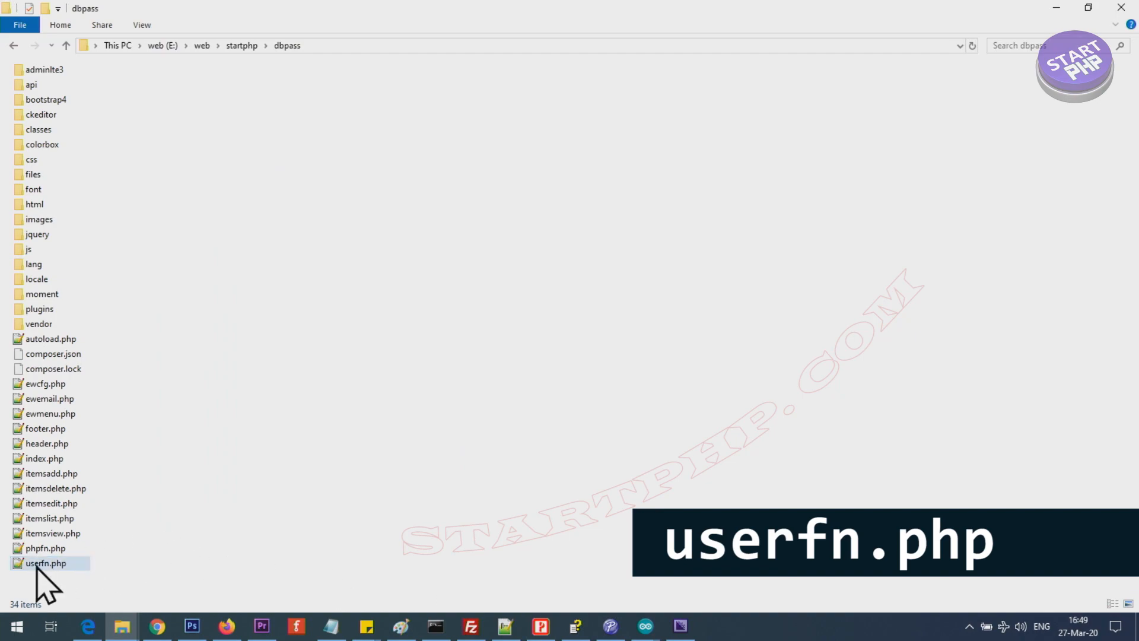
mouse_move(46, 563)
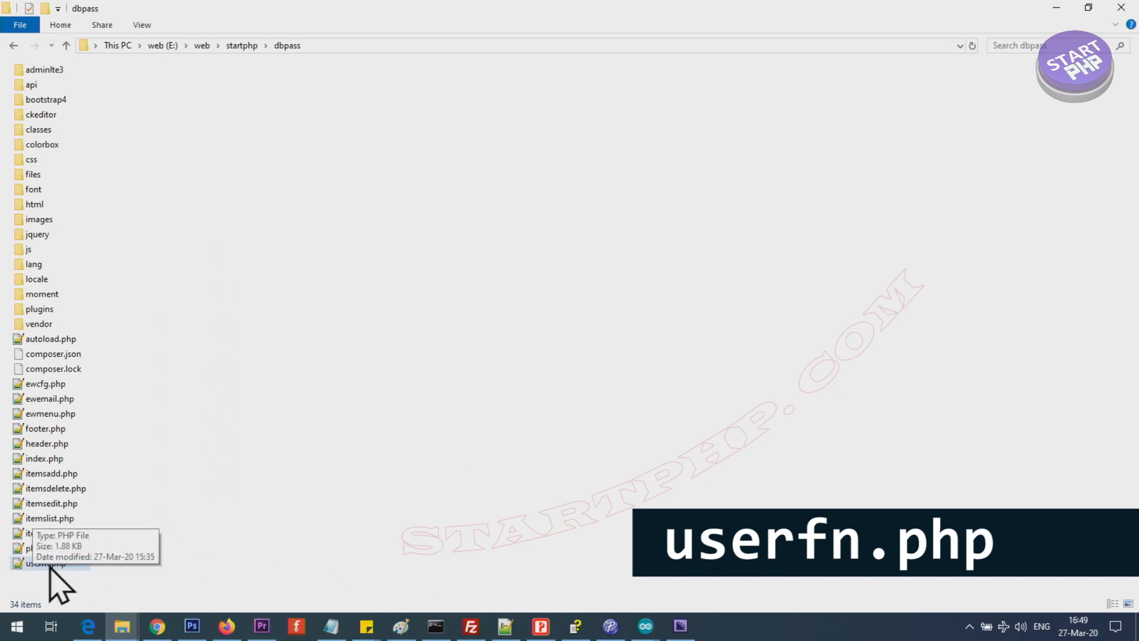
Open userfn.php from the generated E:\web\startphp\dbpass folder.
double_click(47, 563)
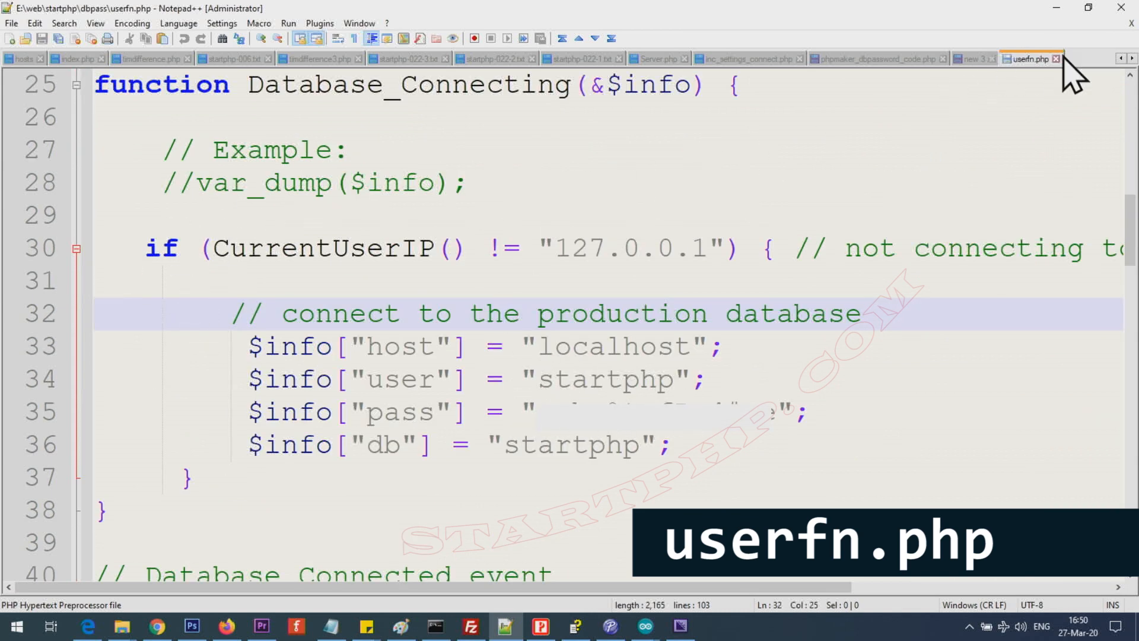
mouse_move(200, 308)
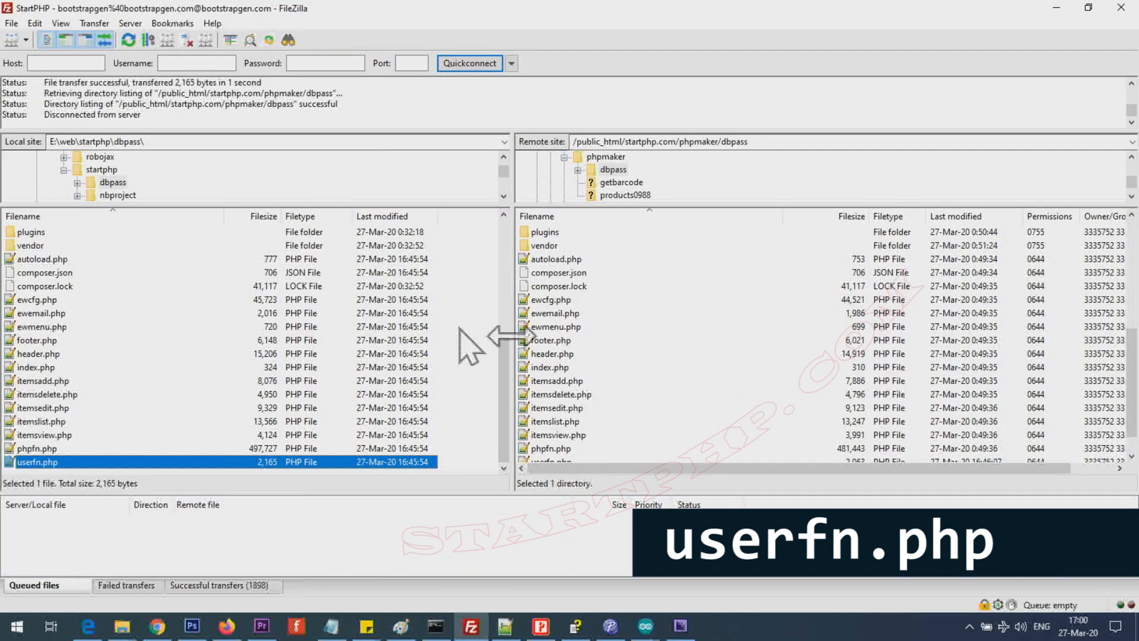
Select userfn.php in FileZilla's local pane and upload it to the remote phpmaker/dbpass folder.
left_click(36, 449)
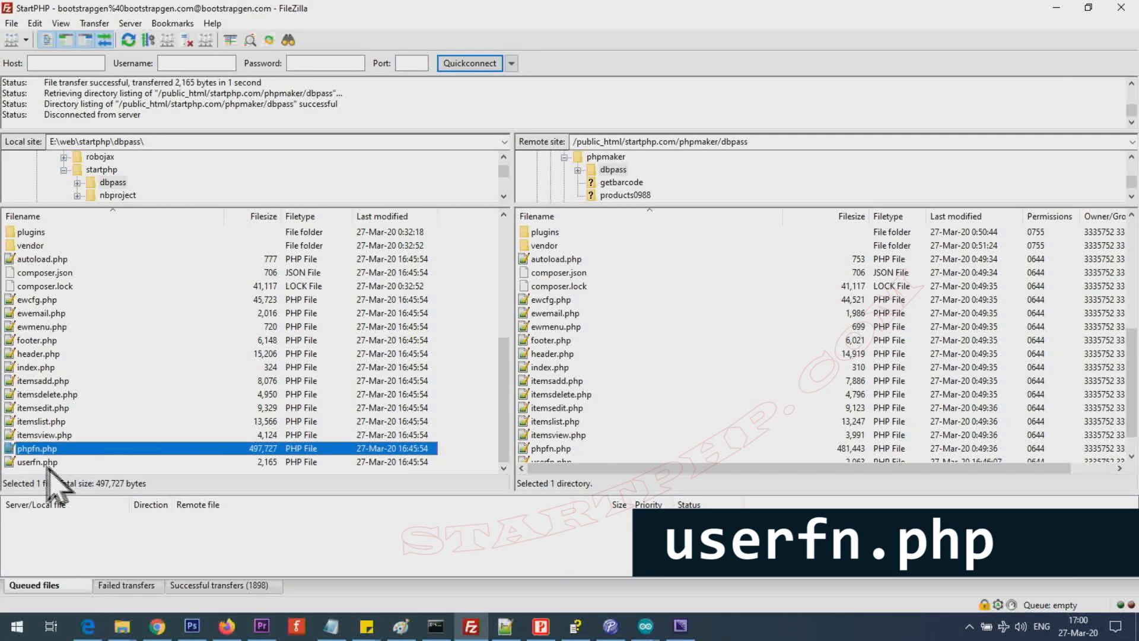
left_click(36, 462)
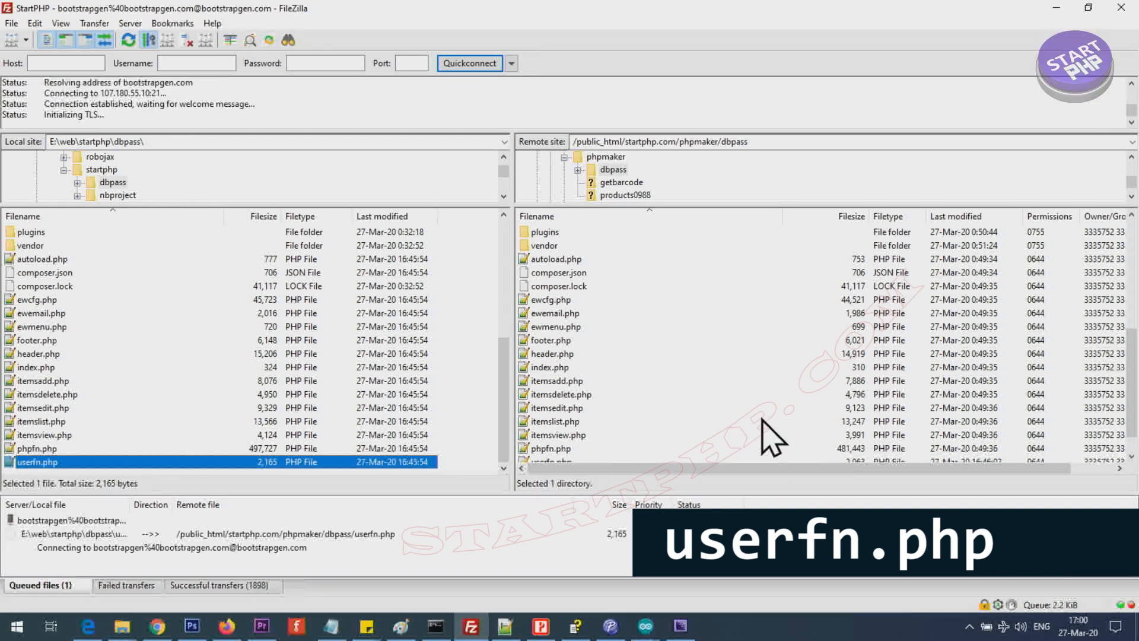
right_click(37, 461)
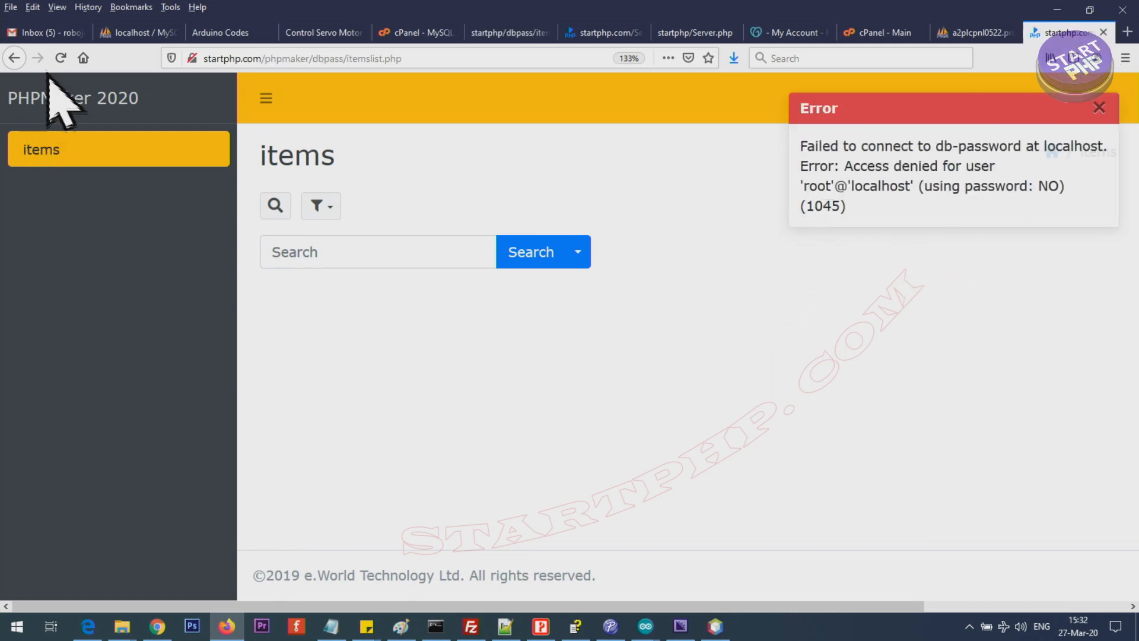
Reload itemslist.php, highlight the missing table name 'items', and switch to local phpMyAdmin.
left_click(61, 59)
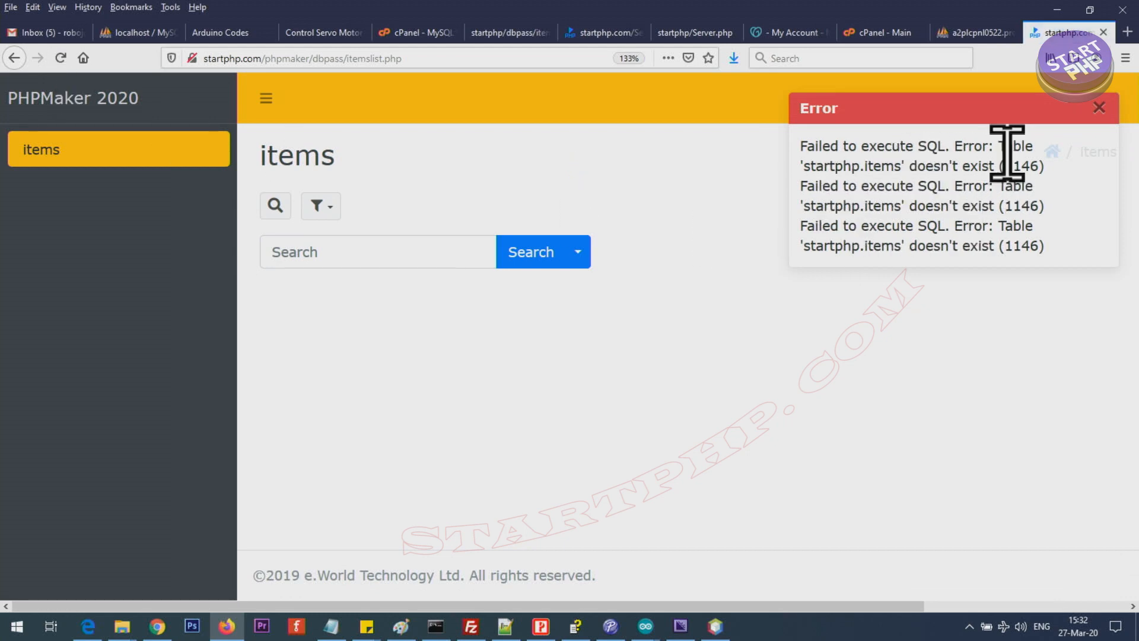
double_click(883, 166)
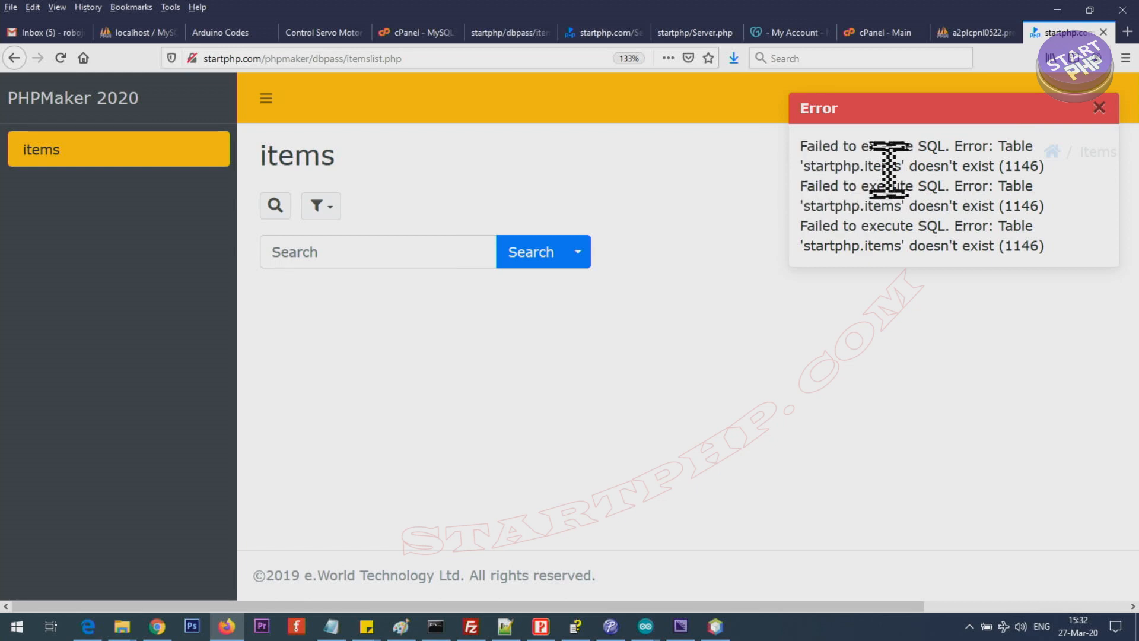
double_click(878, 165)
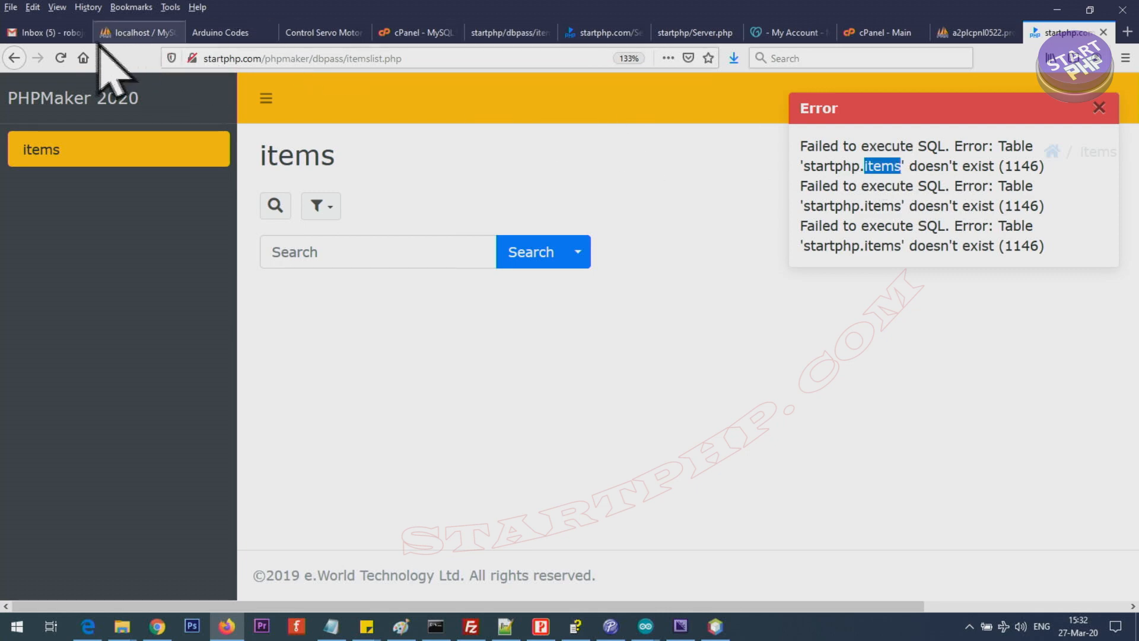
left_click(138, 32)
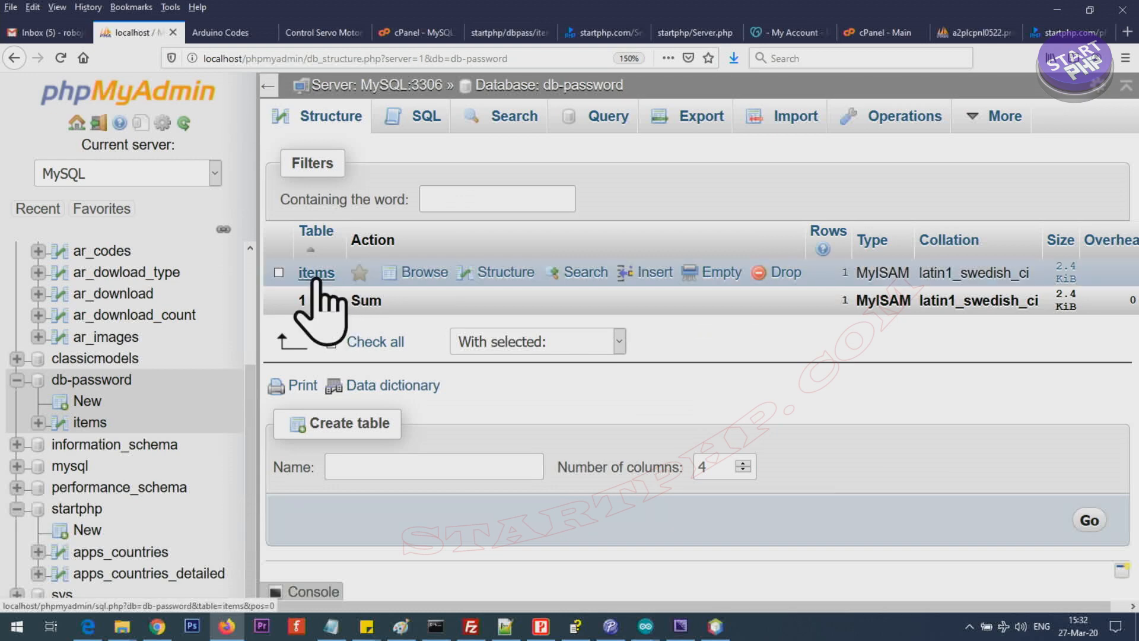
Export the db-password items table as SQL using the custom export options.
left_click(315, 273)
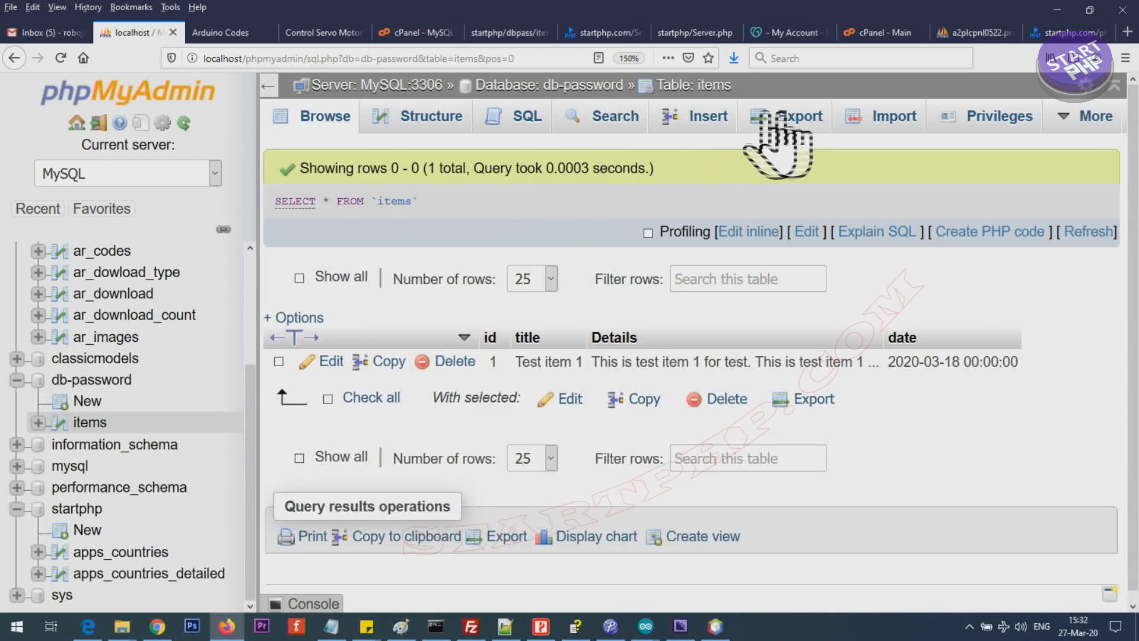
left_click(799, 115)
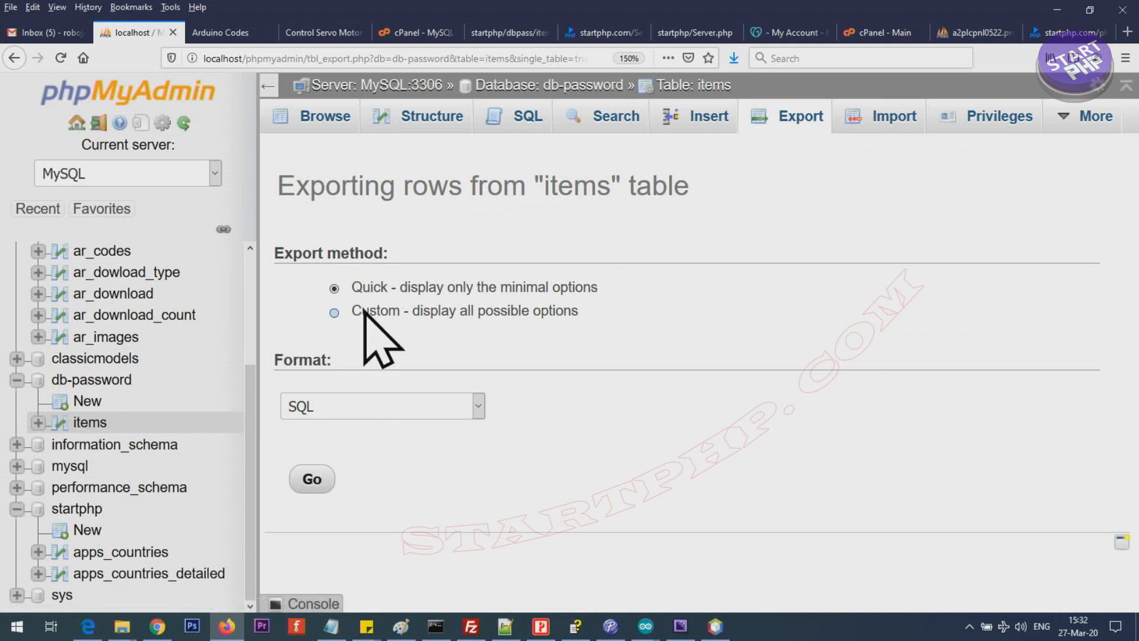
left_click(334, 312)
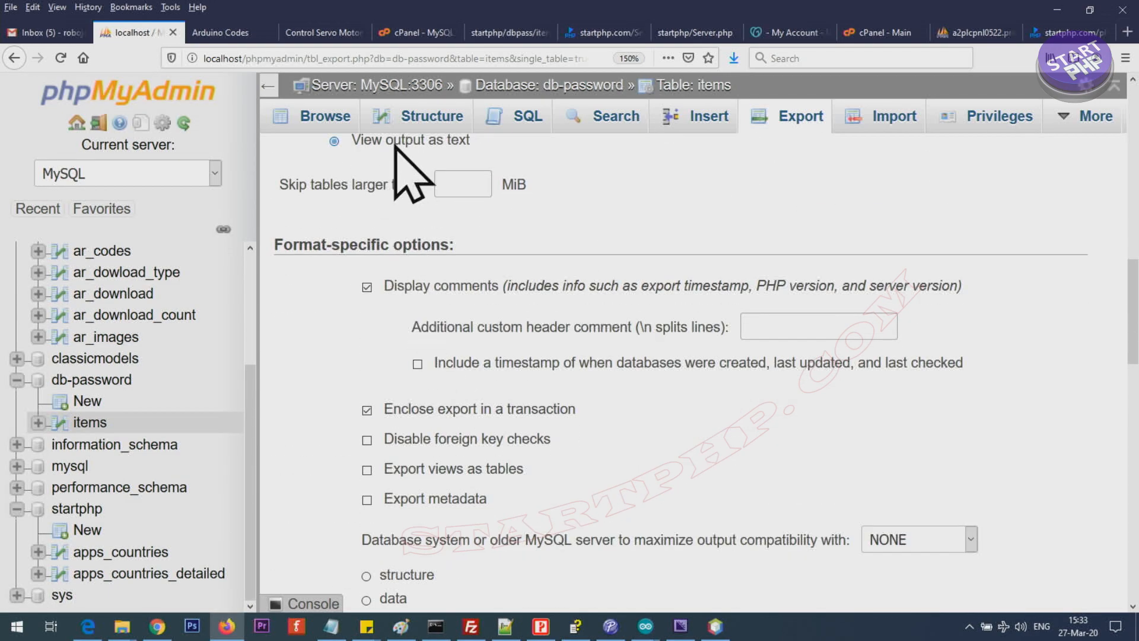
scroll("down", 3)
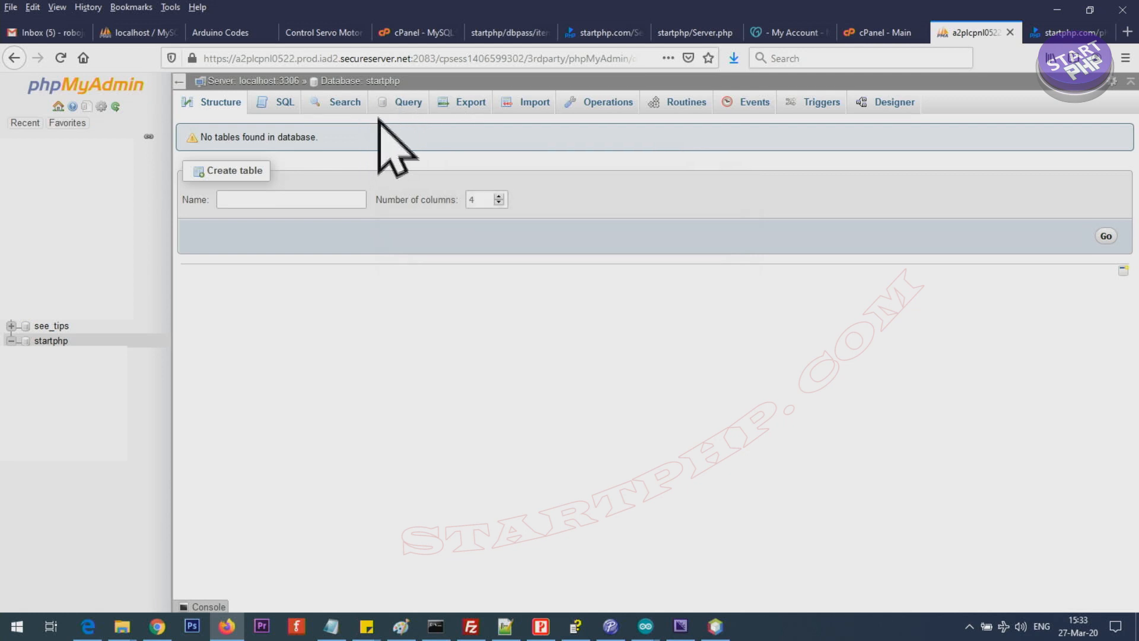
Run the exported SQL on remote startphp to create the items table with its test row.
left_click(284, 102)
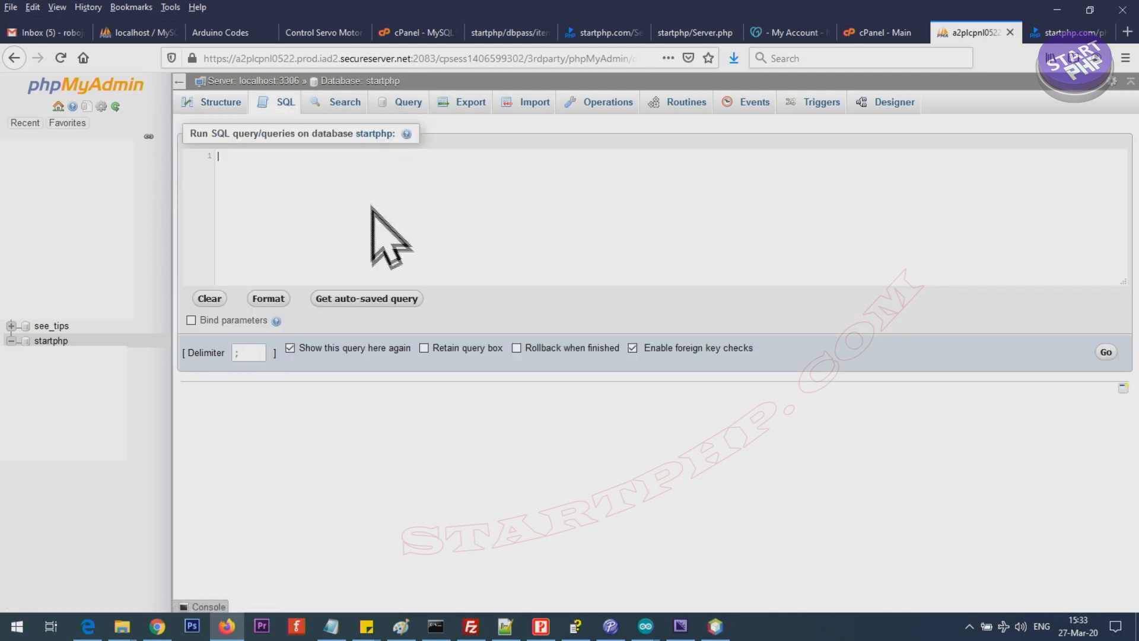
left_click(1105, 352)
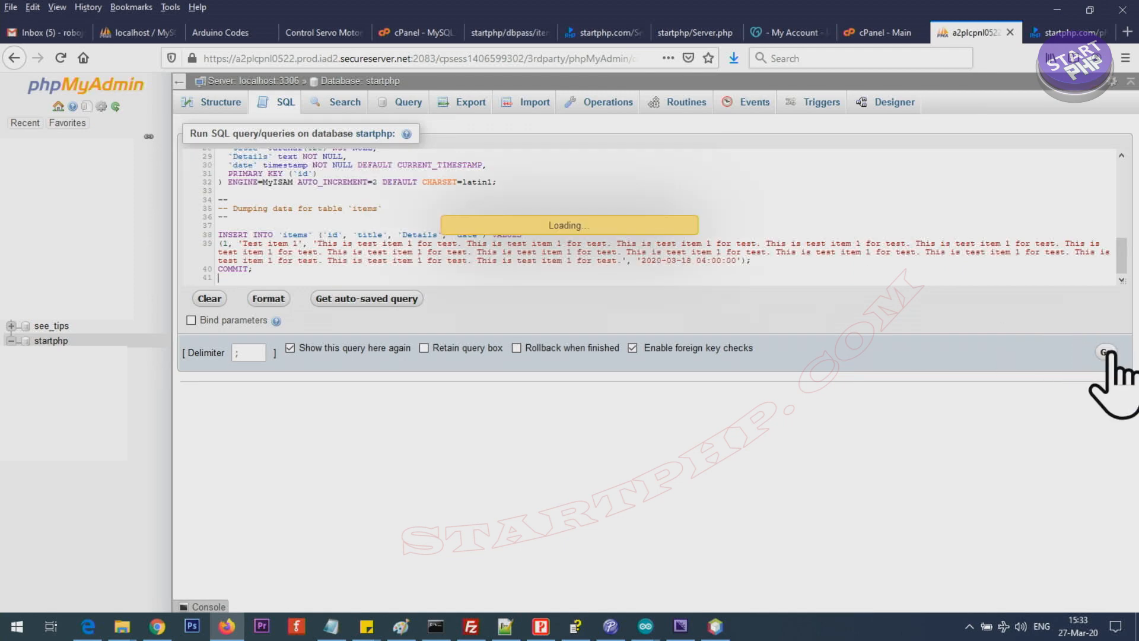
left_click(1106, 353)
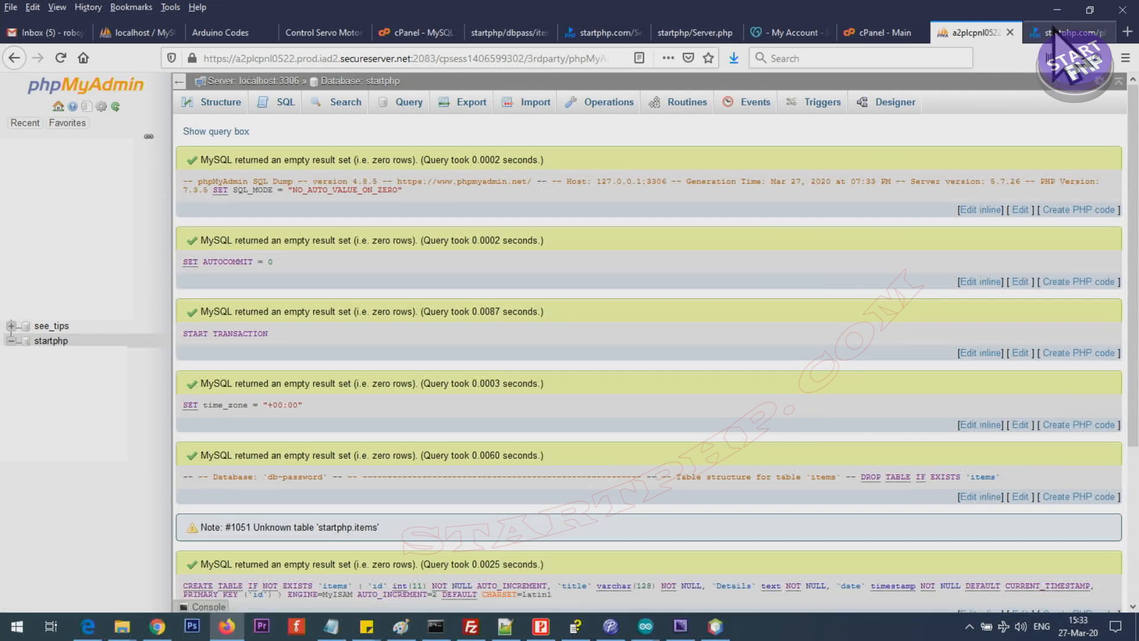
left_click(1062, 32)
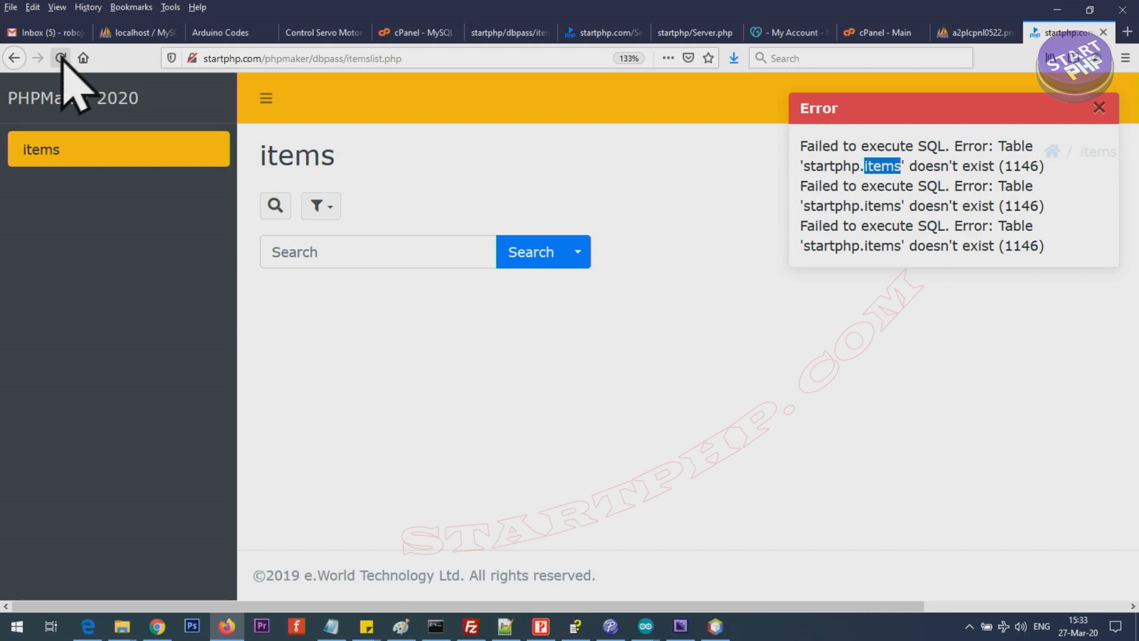
Reload the live items page to confirm Test item 1 dated 03/17/2020 appears.
left_click(60, 58)
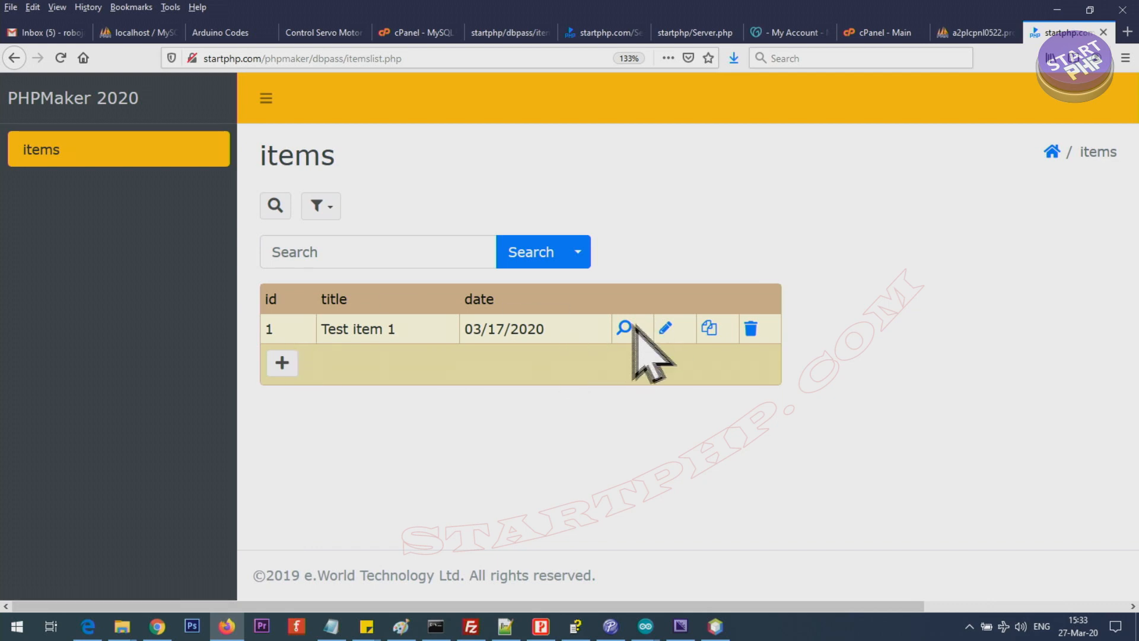
left_click(622, 328)
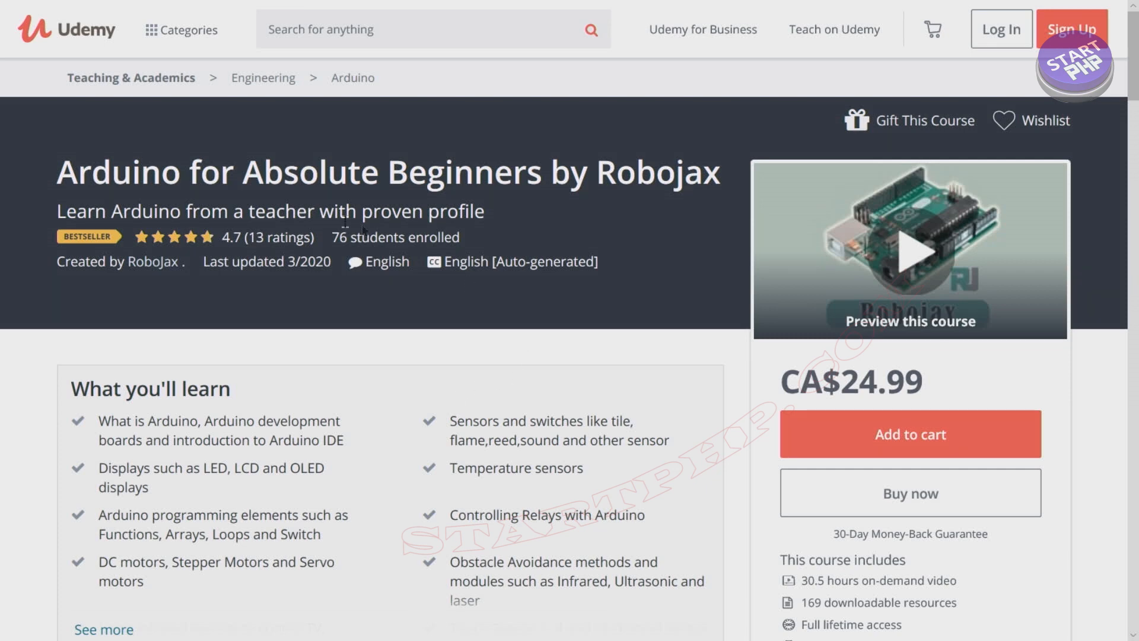
mouse_move(349, 407)
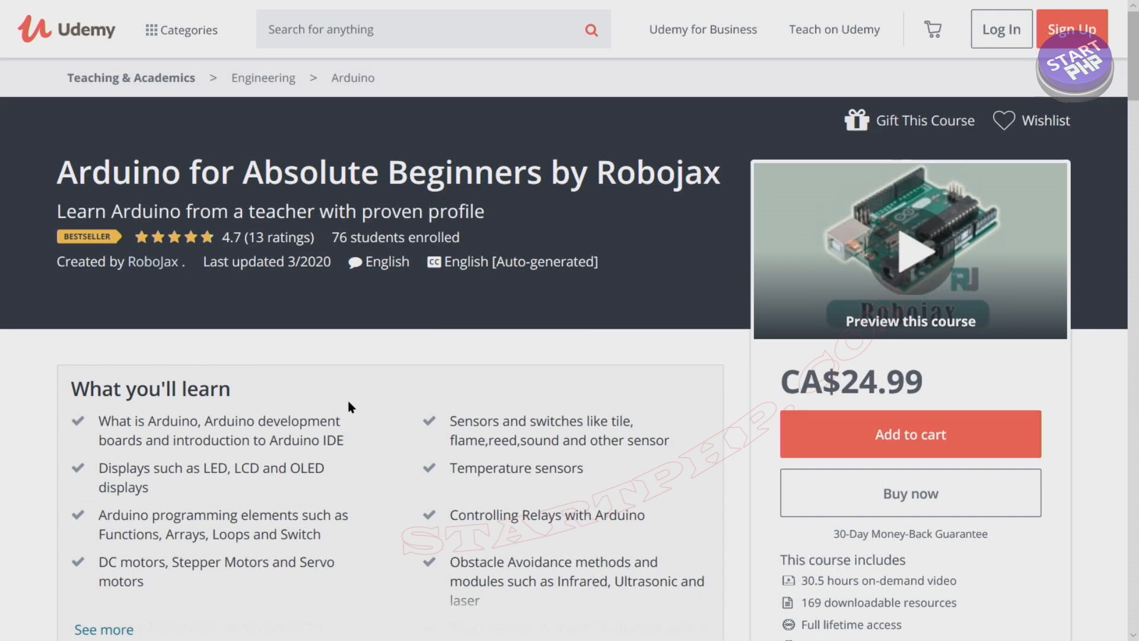
scroll("down", 3)
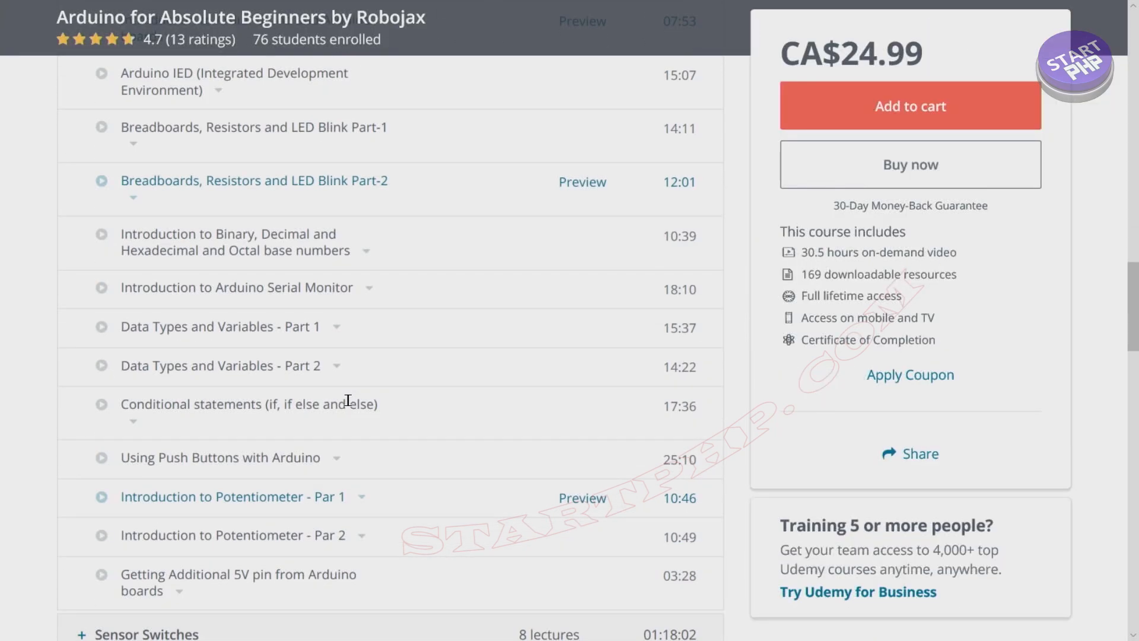
scroll("down", 3)
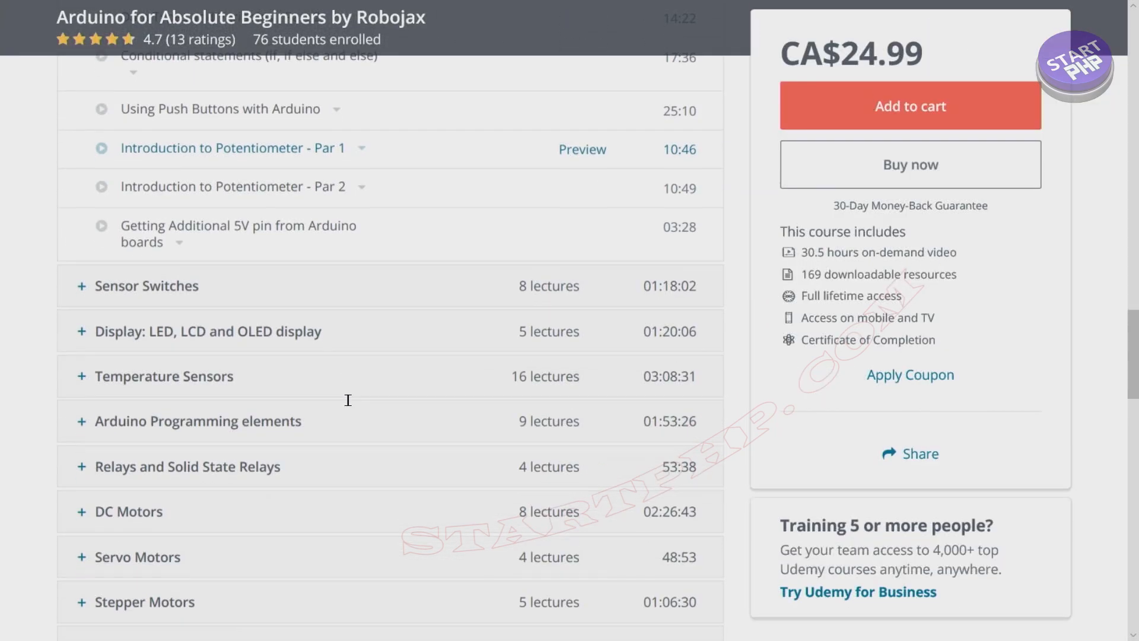
scroll("down", 3)
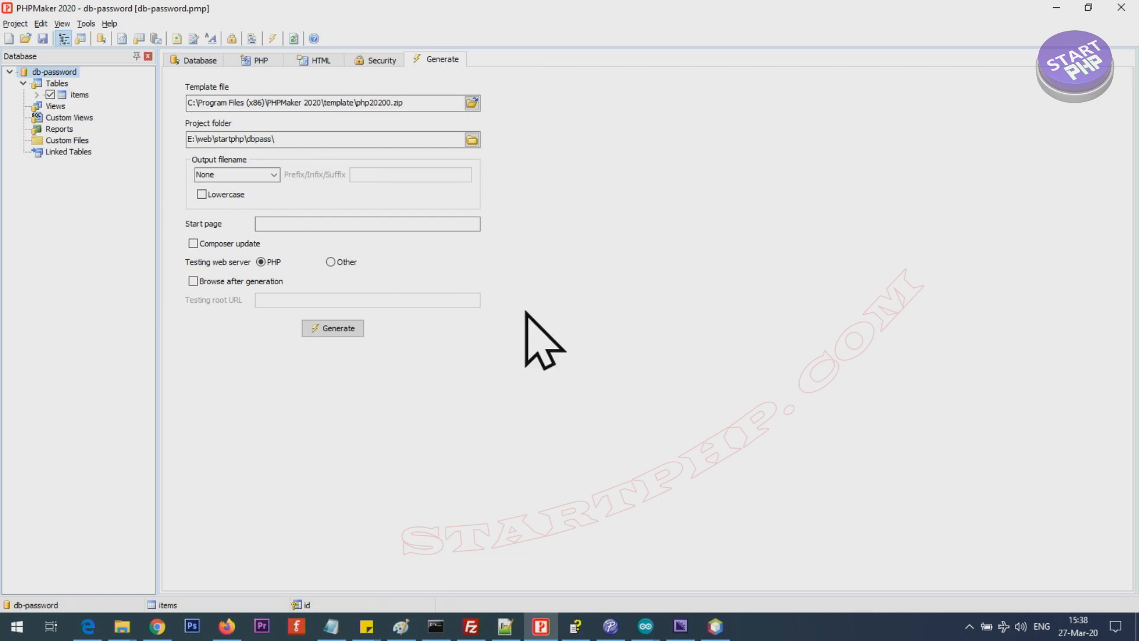
mouse_move(83, 127)
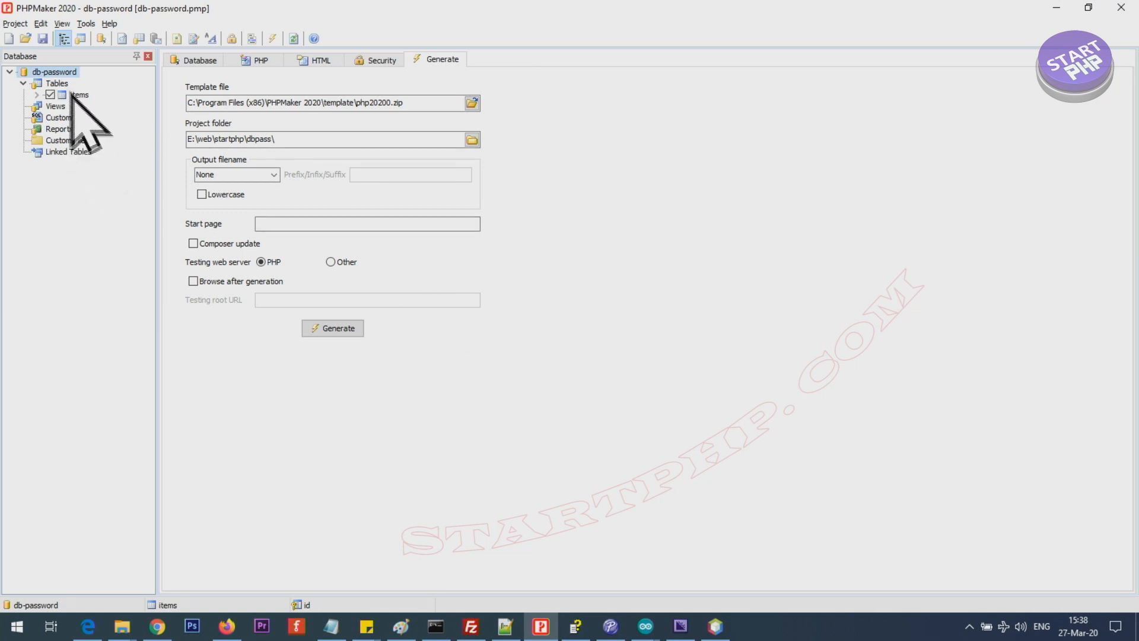